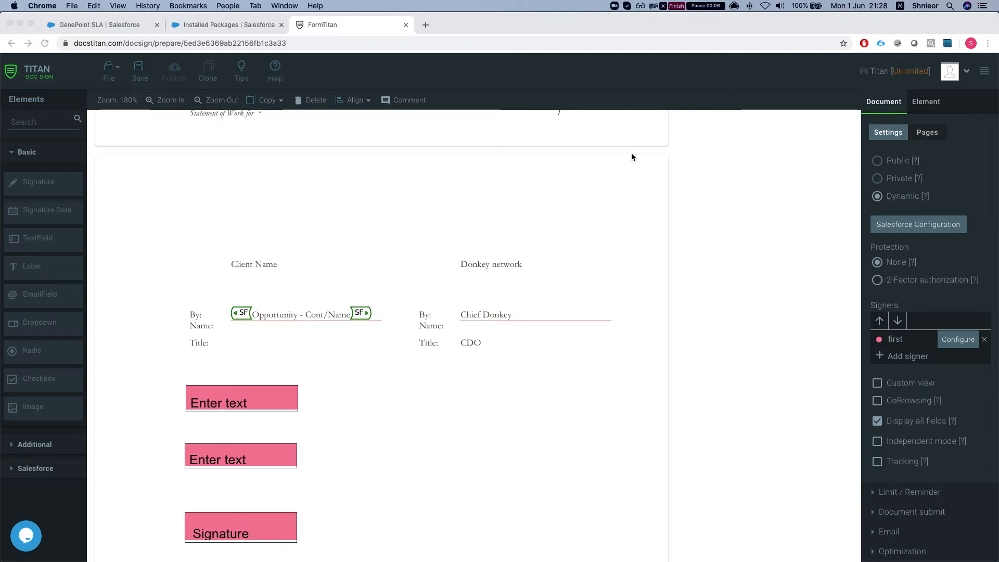
{"action": "mouse_move", "coordinate": [617, 190]}
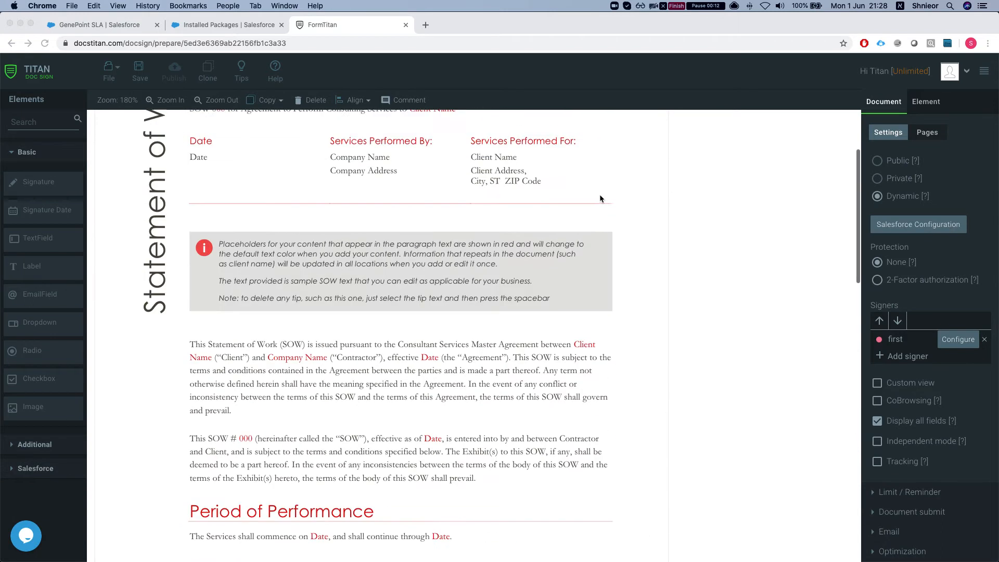
Open the template's Salesforce configuration and copy its form hash.
{"action": "scroll", "scroll_direction": "down", "scroll_amount": 3}
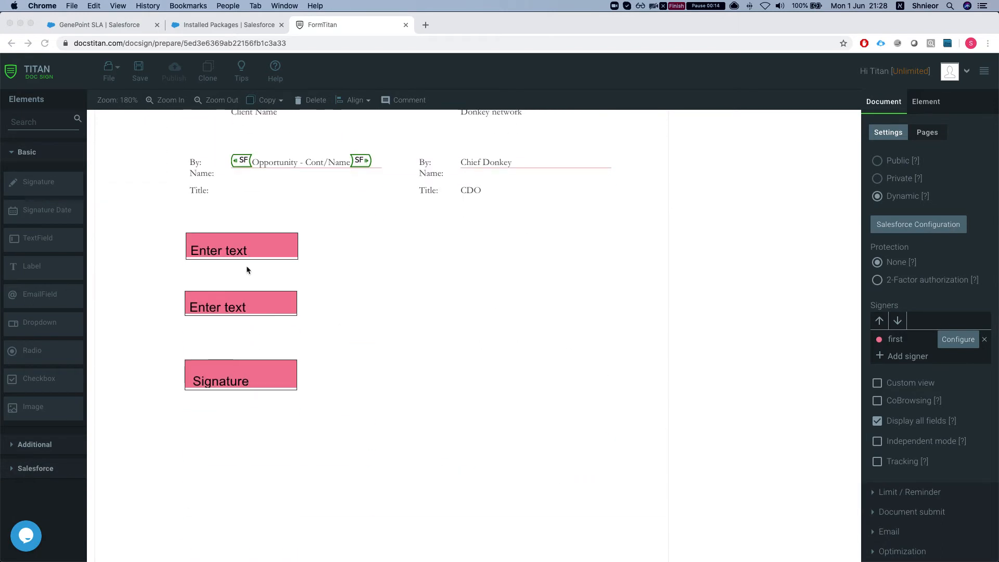
{"action": "mouse_move", "coordinate": [468, 213]}
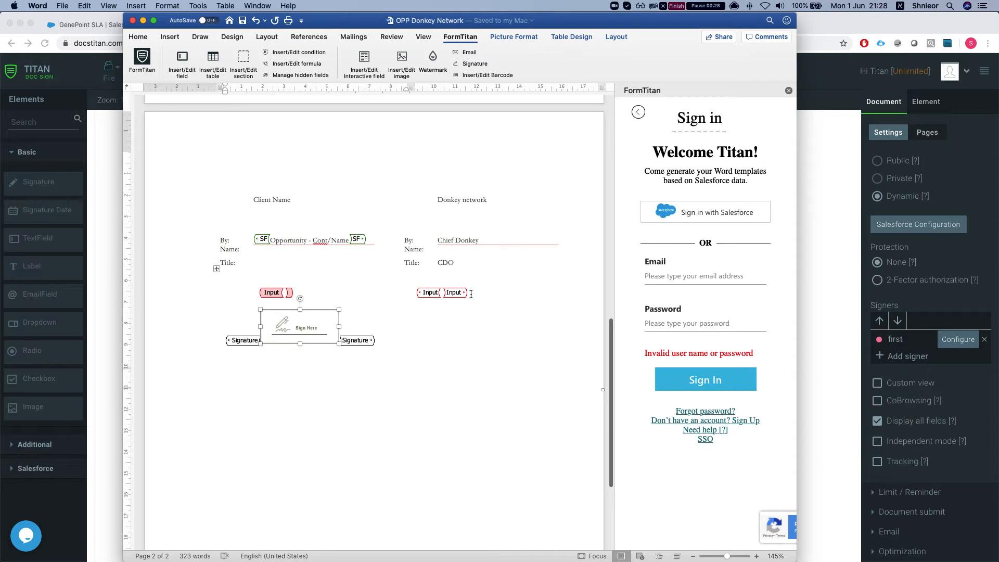
{"action": "mouse_move", "coordinate": [824, 263]}
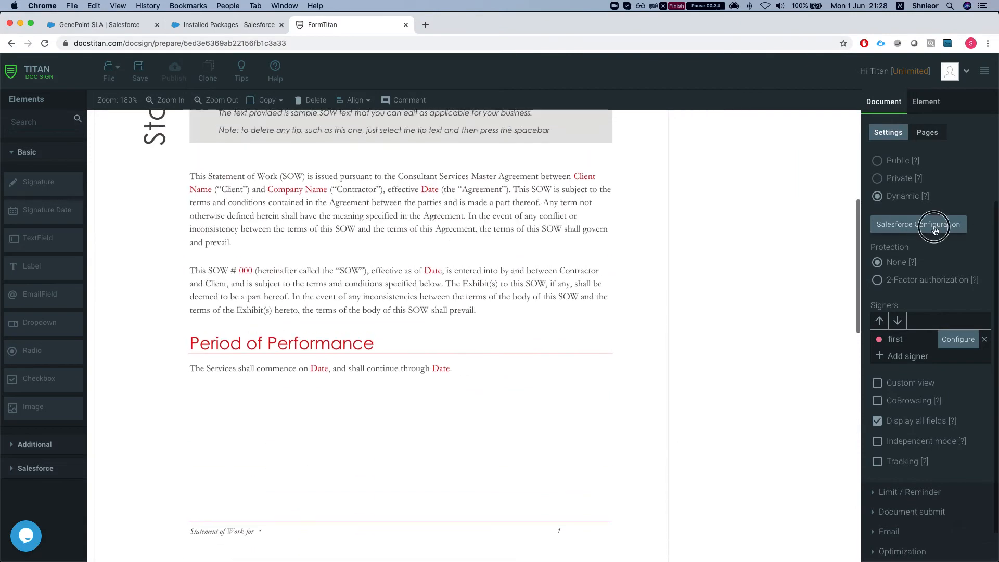
{"action": "left_click", "coordinate": [919, 225]}
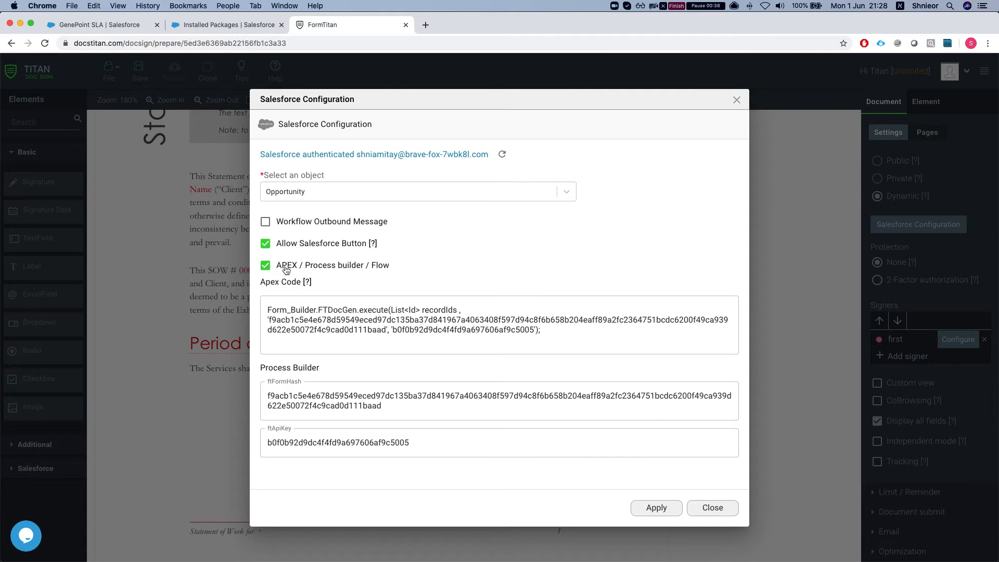
{"action": "left_click", "coordinate": [428, 442]}
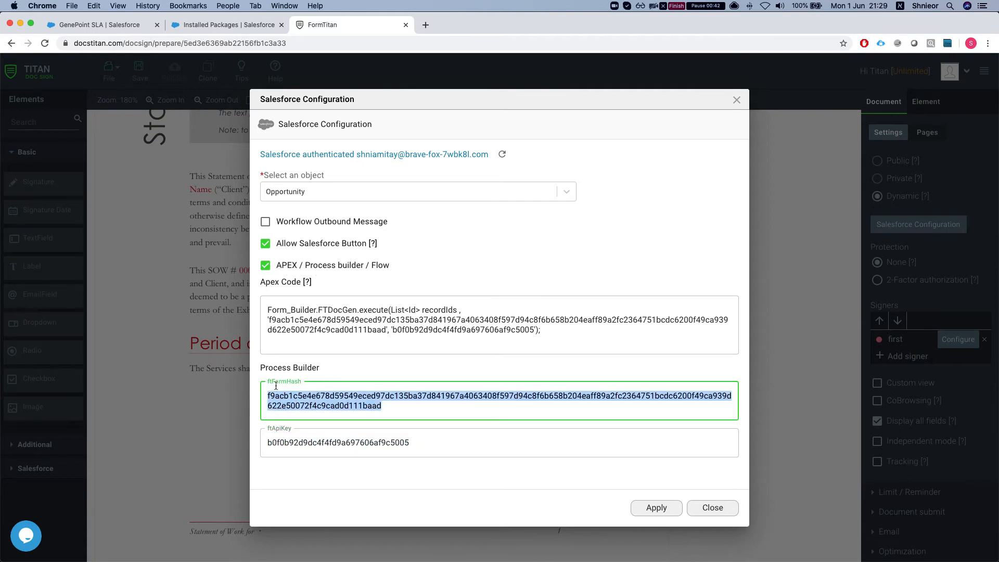
{"action": "left_click", "coordinate": [713, 508]}
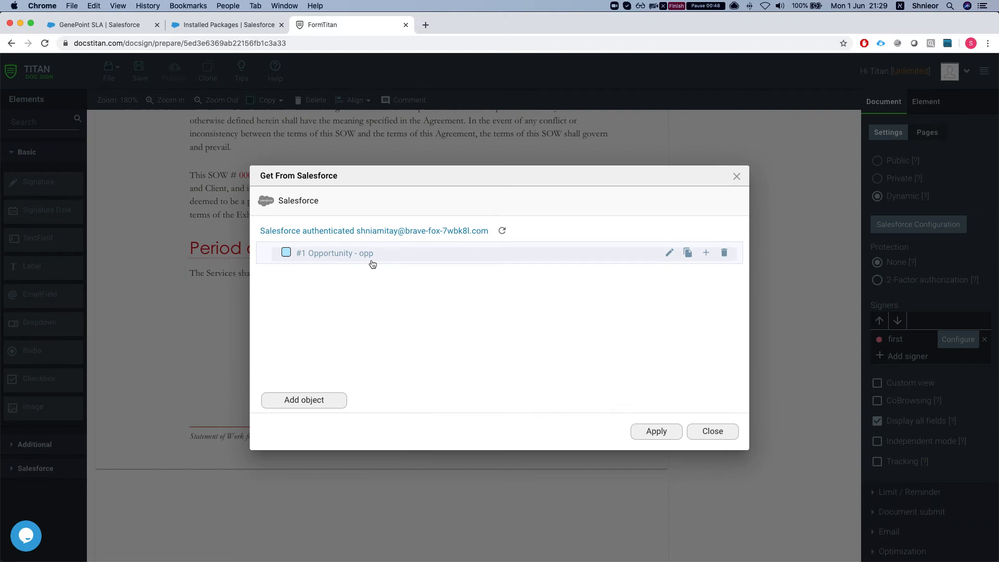
Review the Opportunity entry's record-ID conditions and field mapping, leaving both unchanged.
{"action": "left_click", "coordinate": [669, 252]}
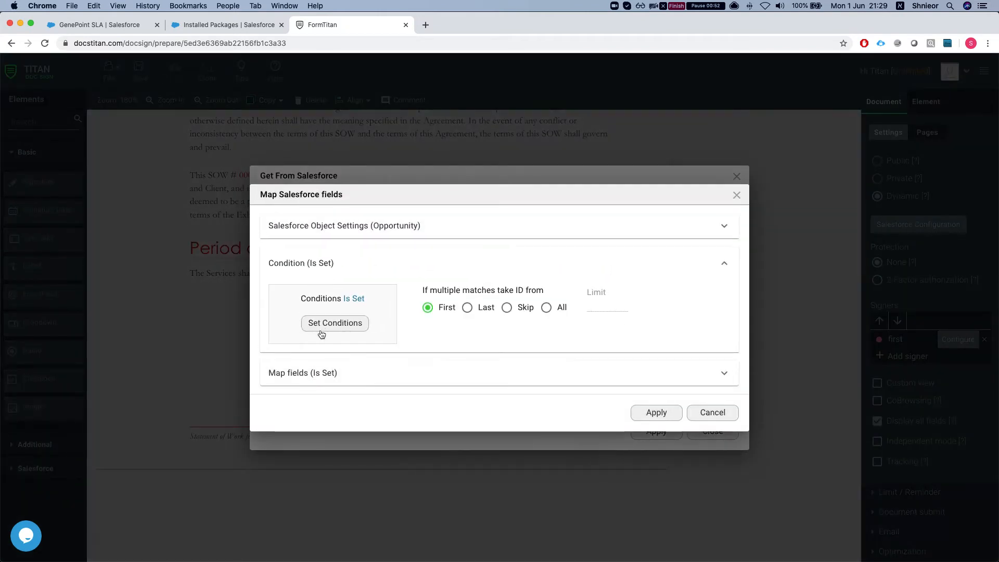
{"action": "left_click", "coordinate": [335, 323]}
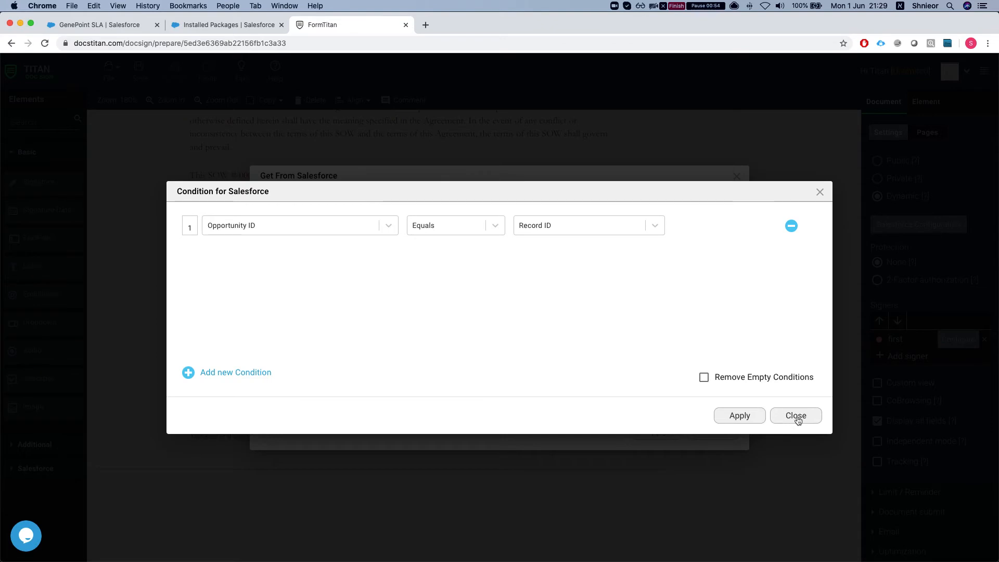
{"action": "left_click", "coordinate": [796, 416]}
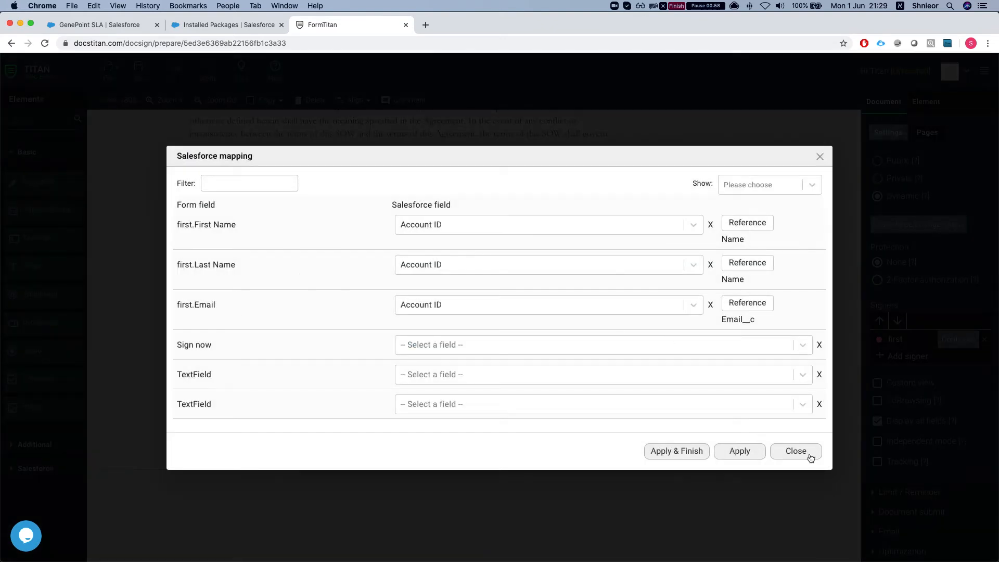
{"action": "left_click", "coordinate": [796, 450]}
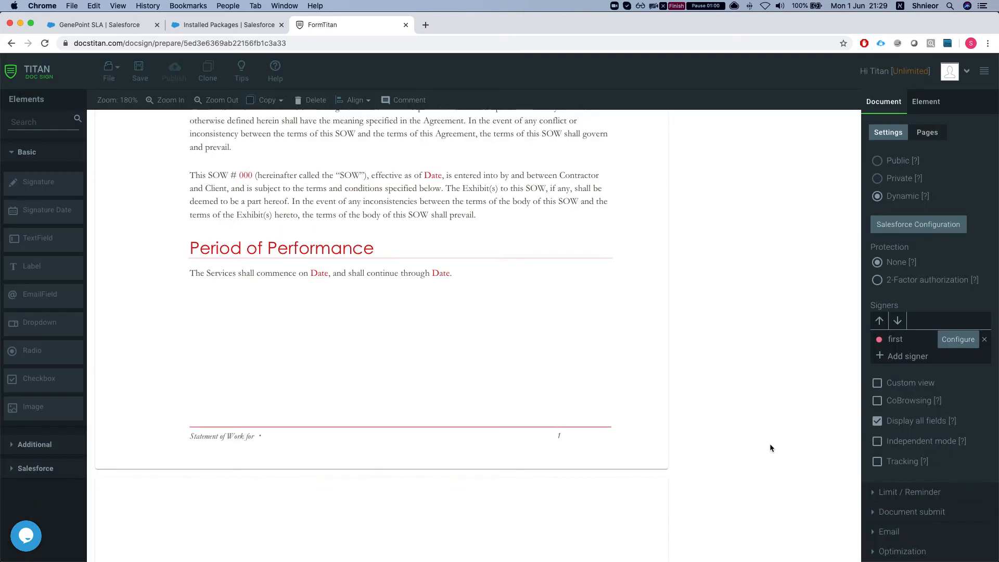
Check the push-to-Salesforce Files settings without changes and switch browser tabs.
{"action": "scroll", "scroll_direction": "down", "scroll_amount": 3}
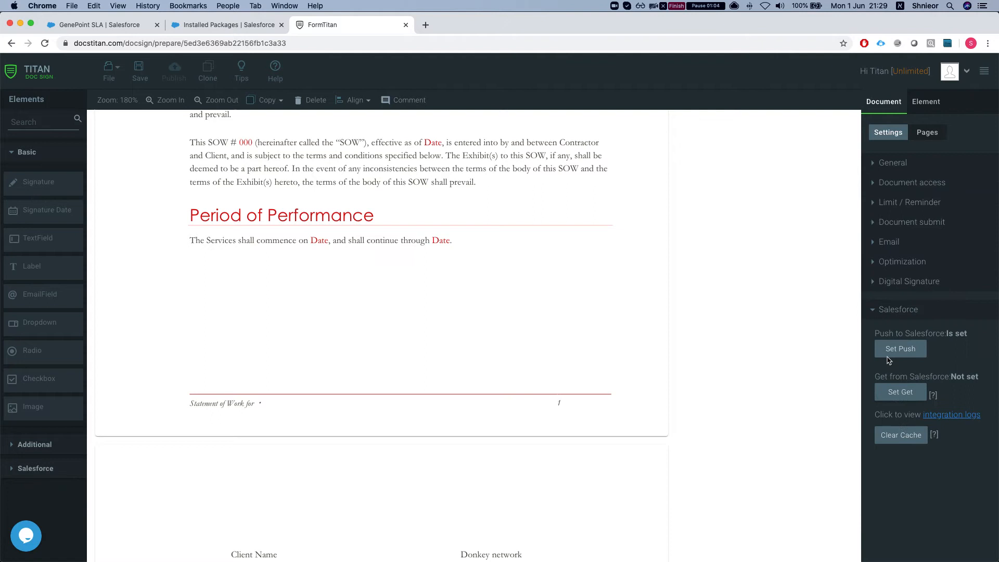
{"action": "left_click", "coordinate": [900, 348]}
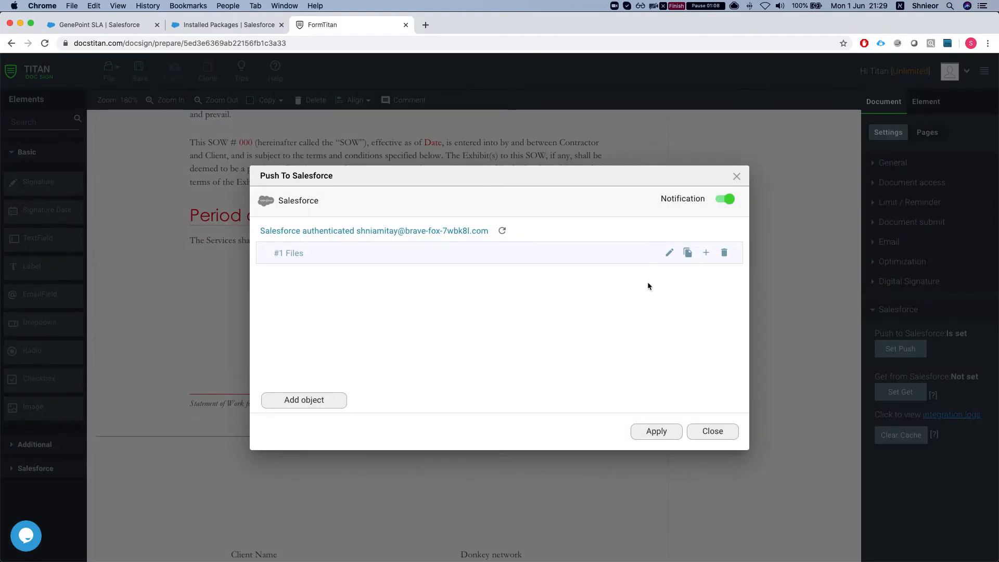
{"action": "mouse_move", "coordinate": [709, 441]}
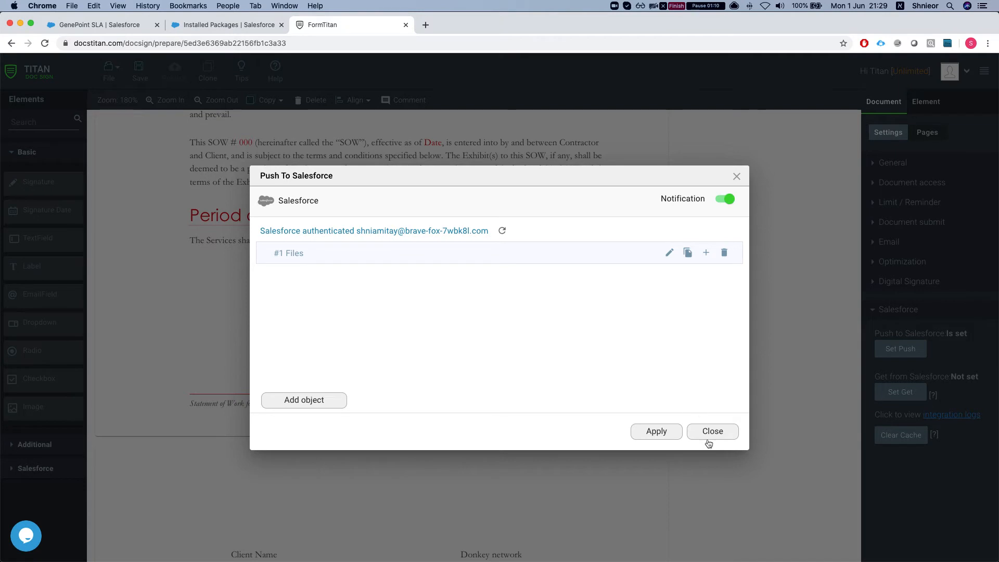
{"action": "left_click", "coordinate": [713, 431]}
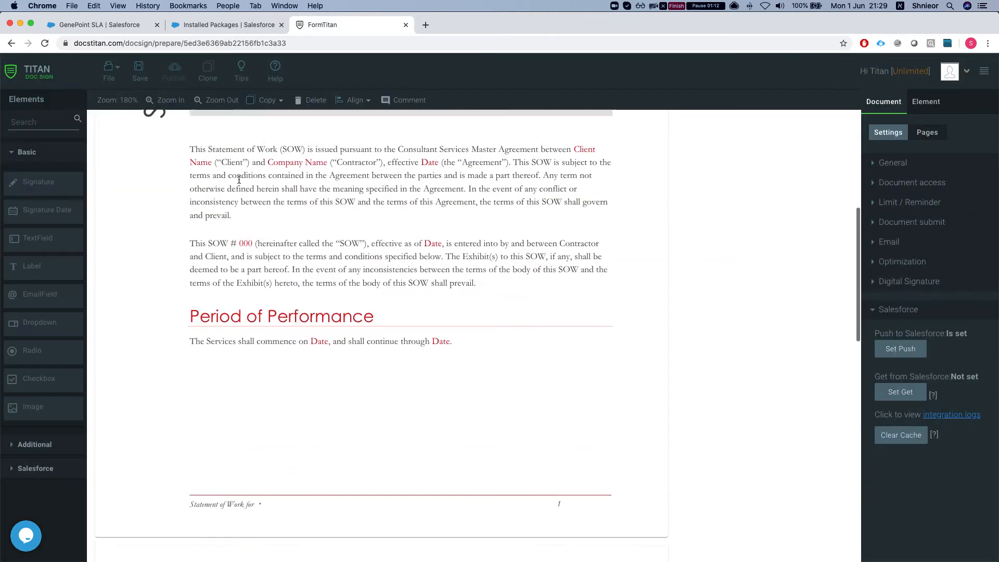
{"action": "left_click", "coordinate": [94, 25]}
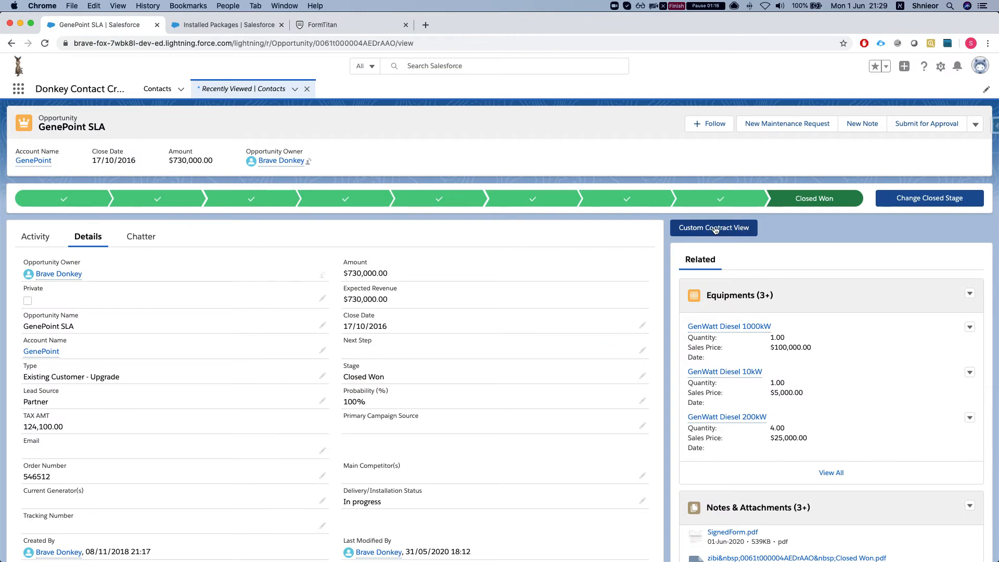
{"action": "mouse_move", "coordinate": [713, 228]}
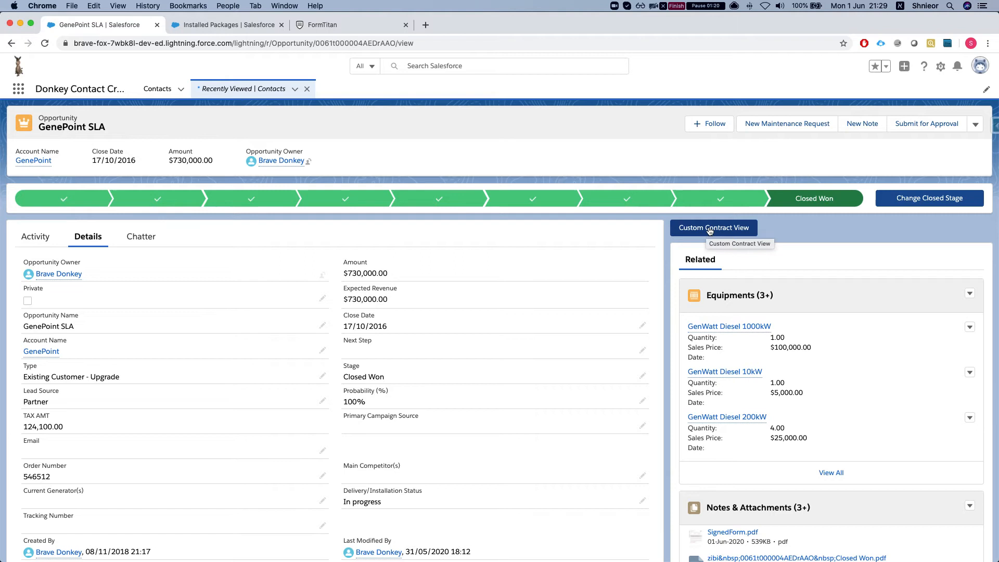
{"action": "mouse_move", "coordinate": [622, 223]}
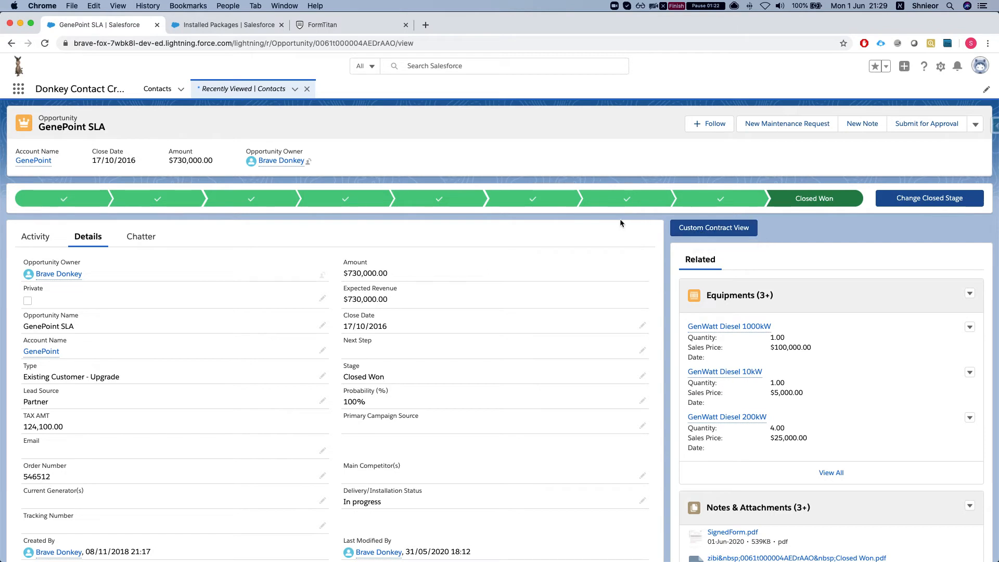
{"action": "mouse_move", "coordinate": [505, 167]}
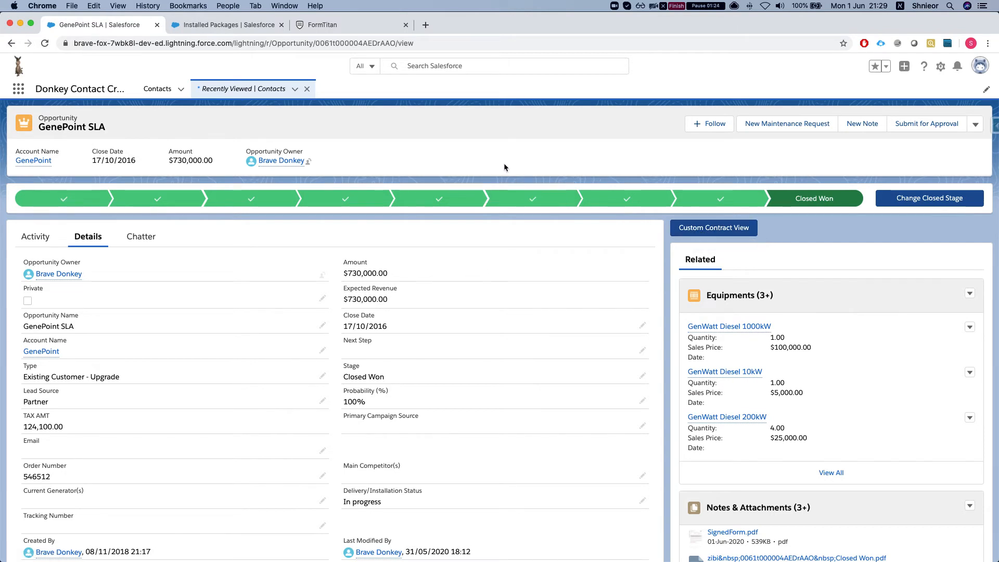
Switch to the code editor showing the DocSignCustomPreview controller code.
{"action": "key", "text": "f3"}
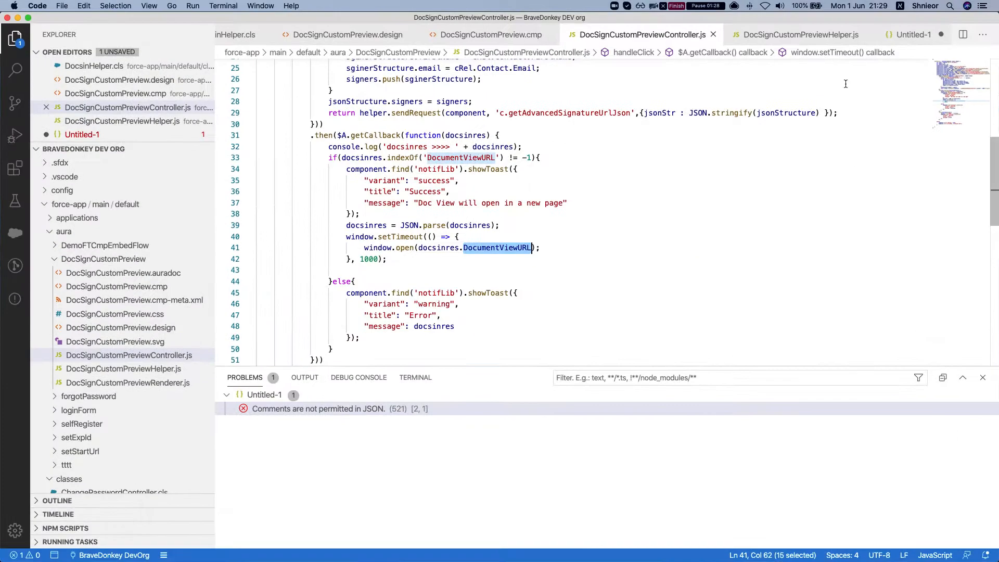
{"action": "left_click", "coordinate": [914, 34]}
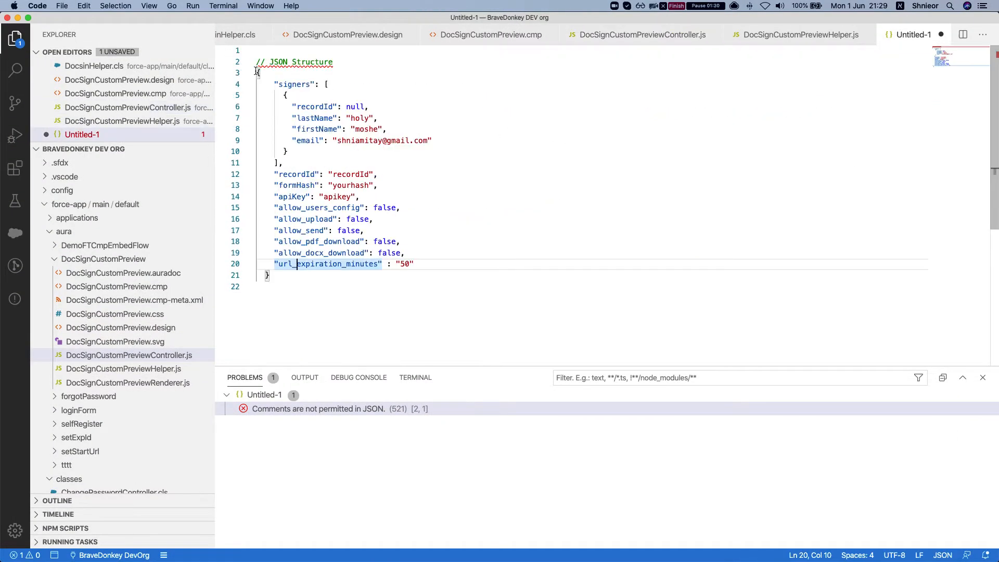
{"action": "mouse_move", "coordinate": [289, 284]}
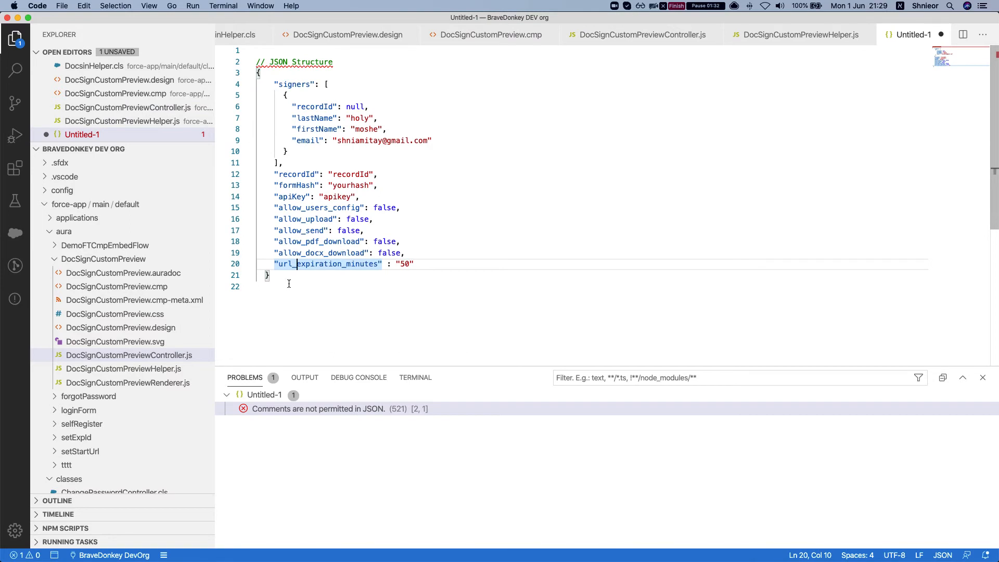
{"action": "left_click_drag", "start_coordinate": [274, 84], "coordinate": [288, 151]}
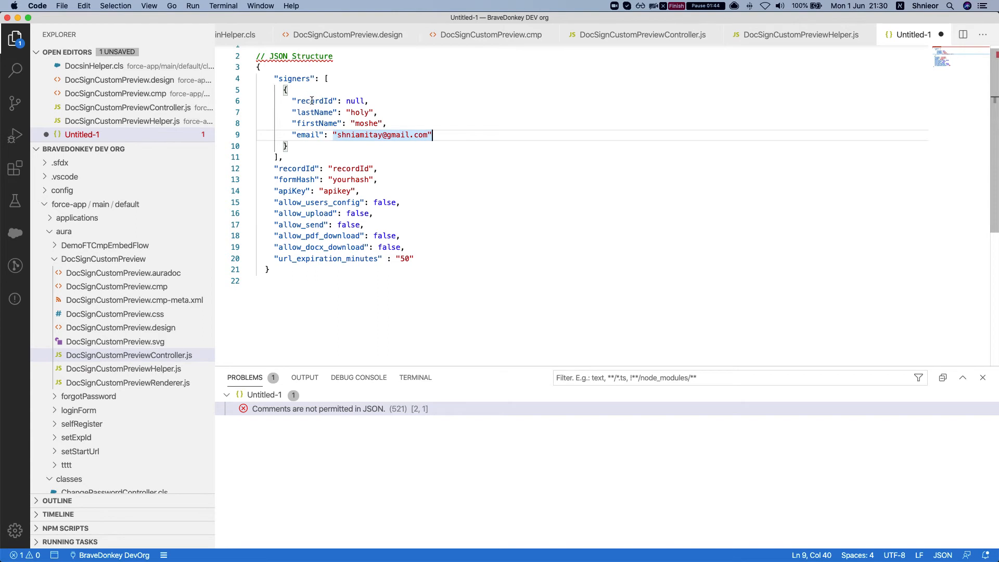
{"action": "double_click", "coordinate": [314, 101]}
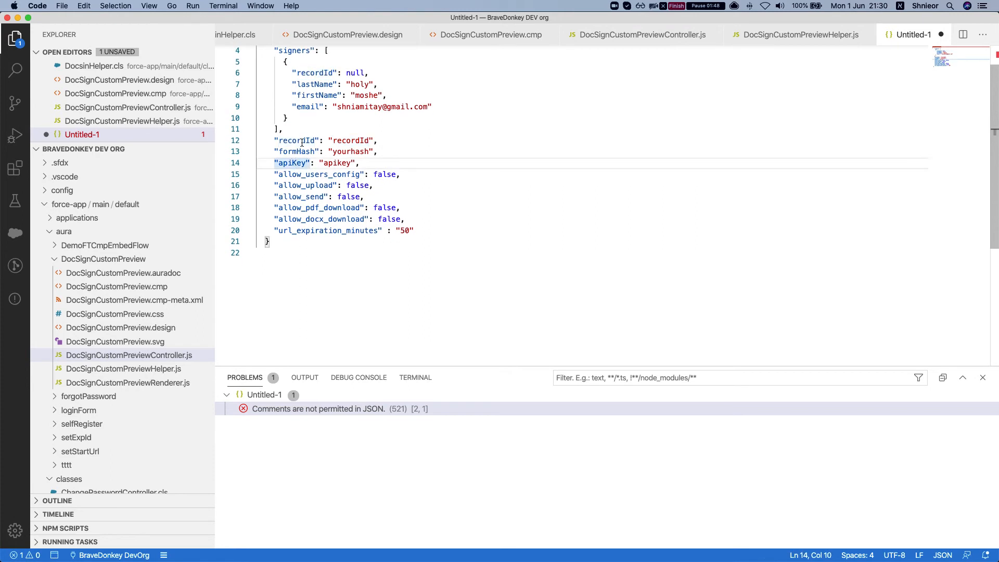
{"action": "double_click", "coordinate": [350, 141]}
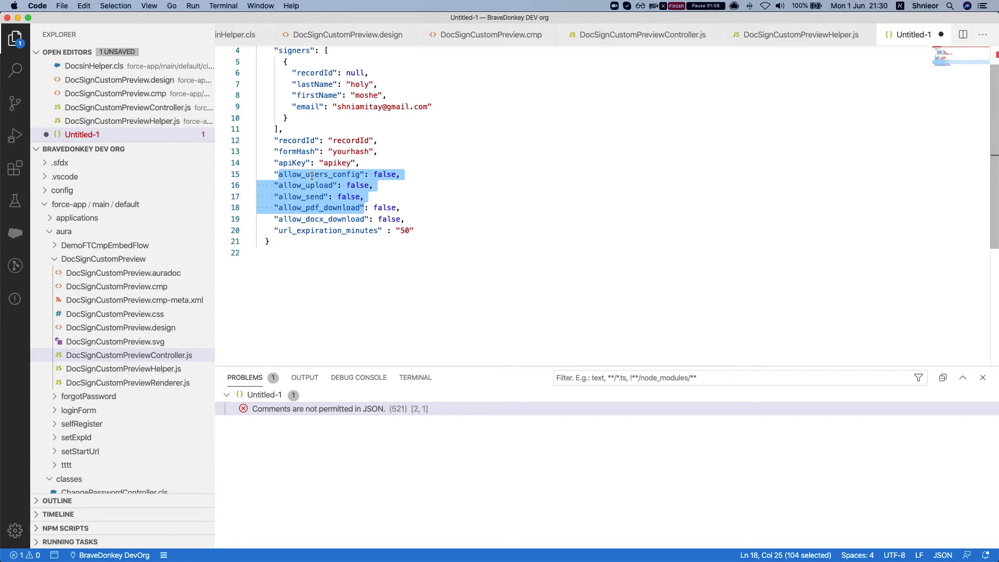
{"action": "mouse_move", "coordinate": [324, 169]}
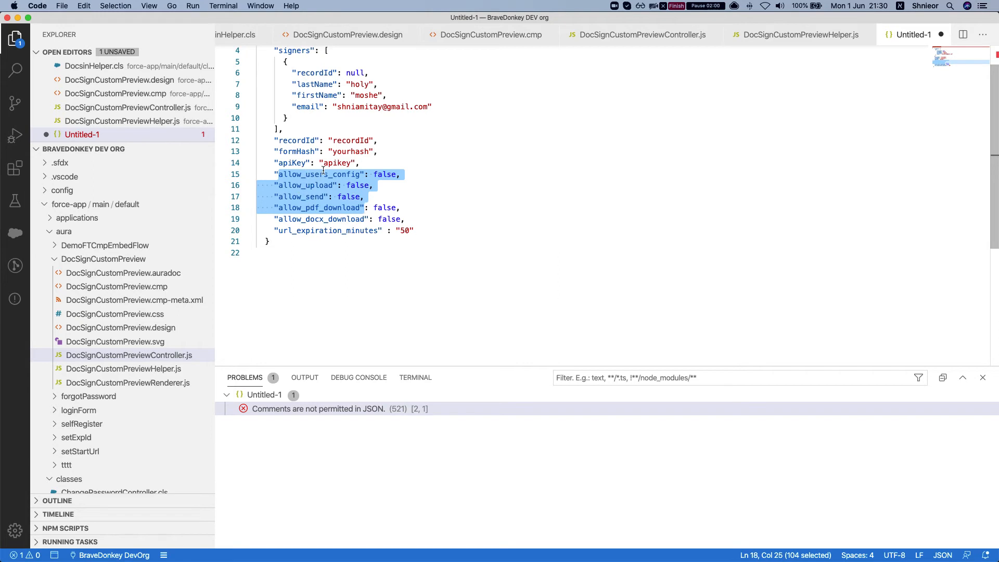
{"action": "double_click", "coordinate": [305, 186]}
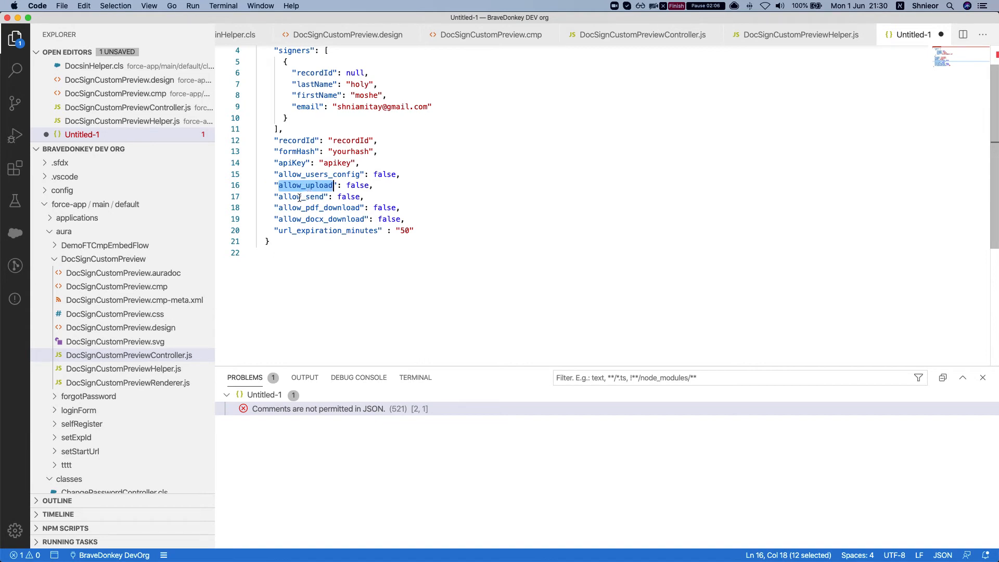
{"action": "double_click", "coordinate": [300, 197]}
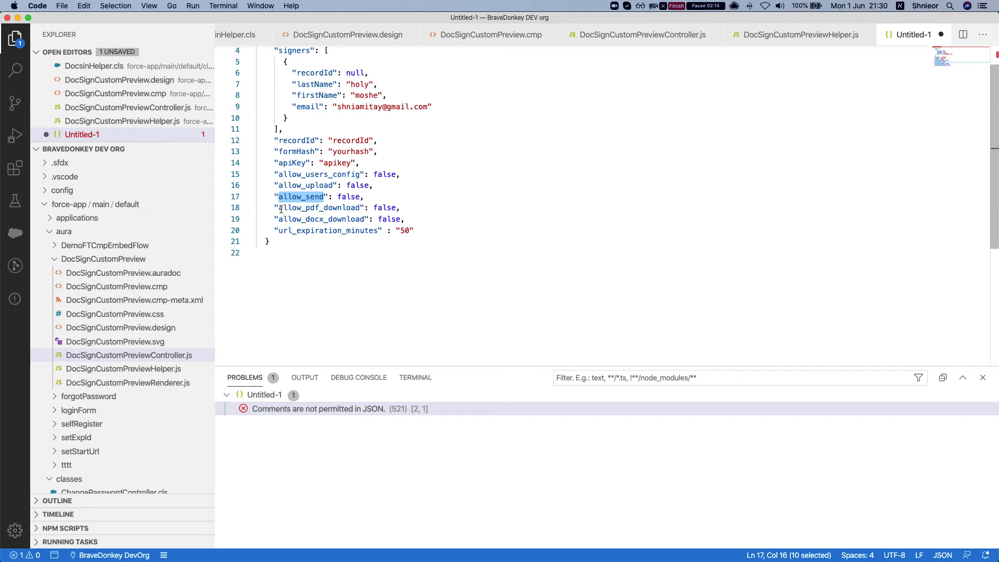
{"action": "double_click", "coordinate": [318, 208]}
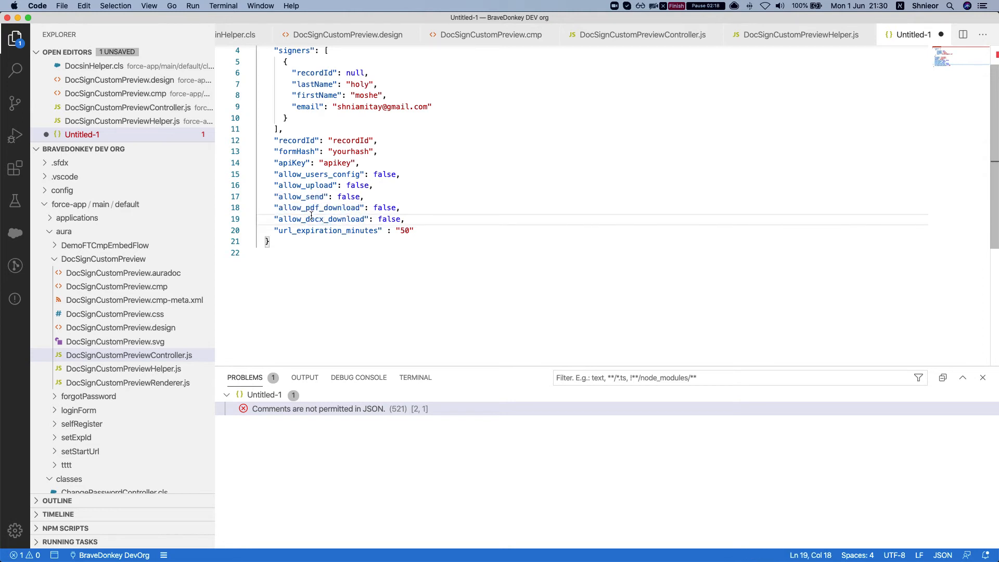
{"action": "left_click", "coordinate": [316, 207]}
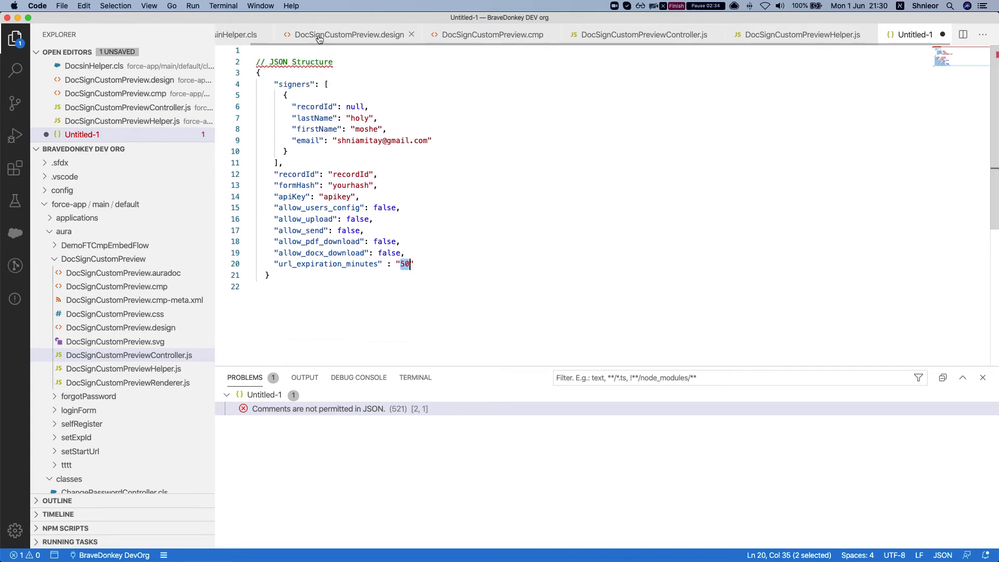
{"action": "left_click", "coordinate": [345, 35]}
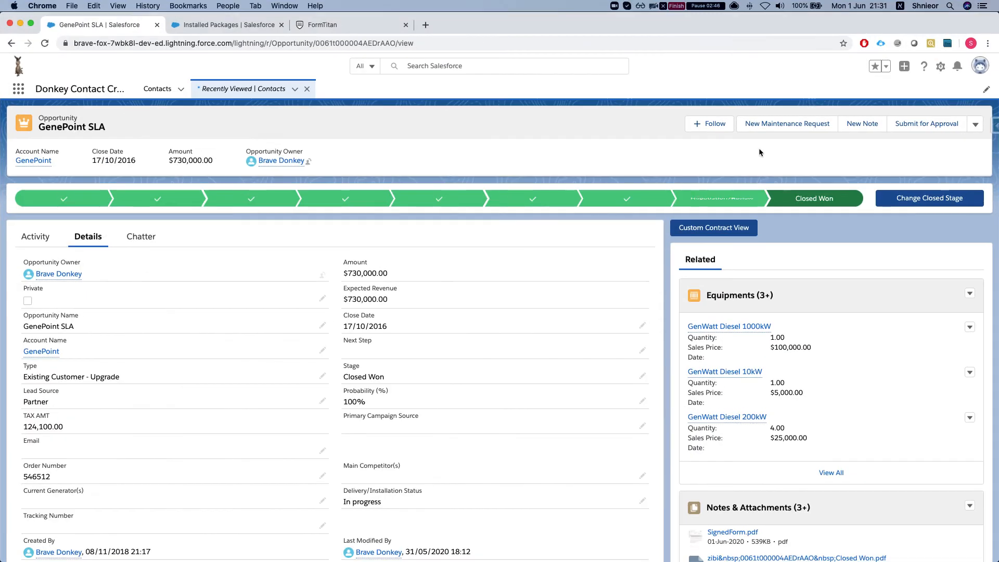
Edit the Opportunity record page and focus DocSignCustomPreview's allow_users_config property.
{"action": "left_click", "coordinate": [940, 66]}
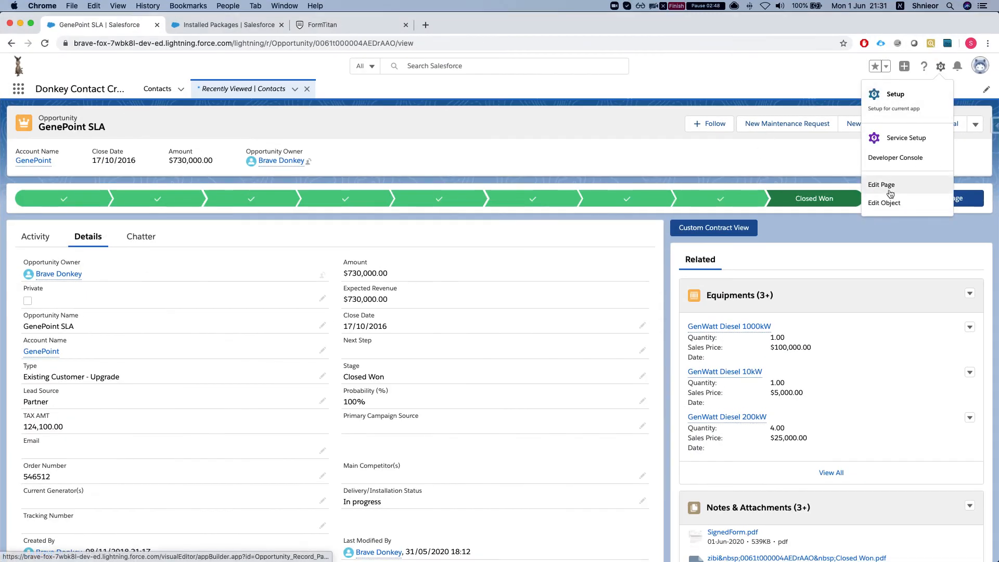
{"action": "left_click", "coordinate": [880, 184]}
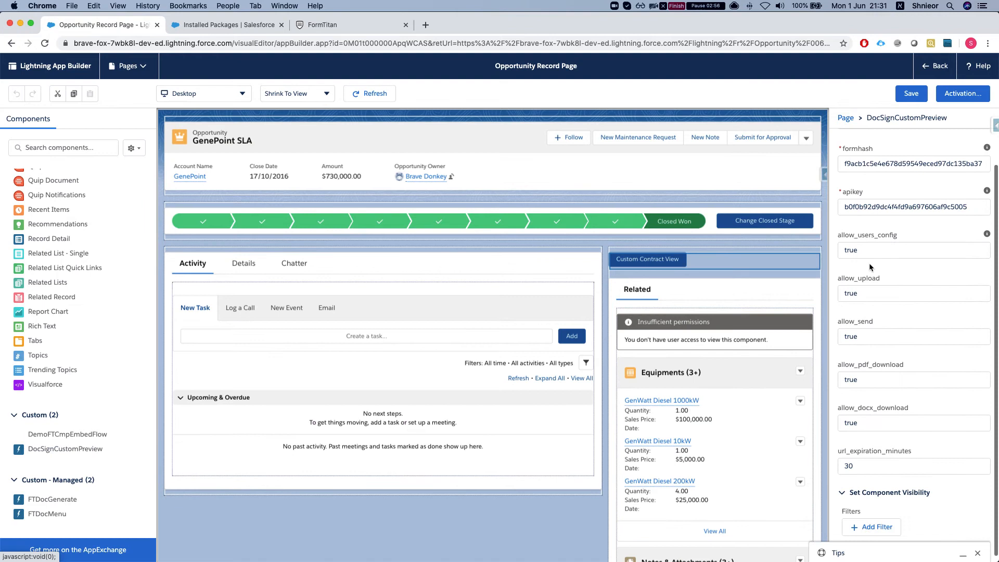
{"action": "left_click", "coordinate": [913, 250]}
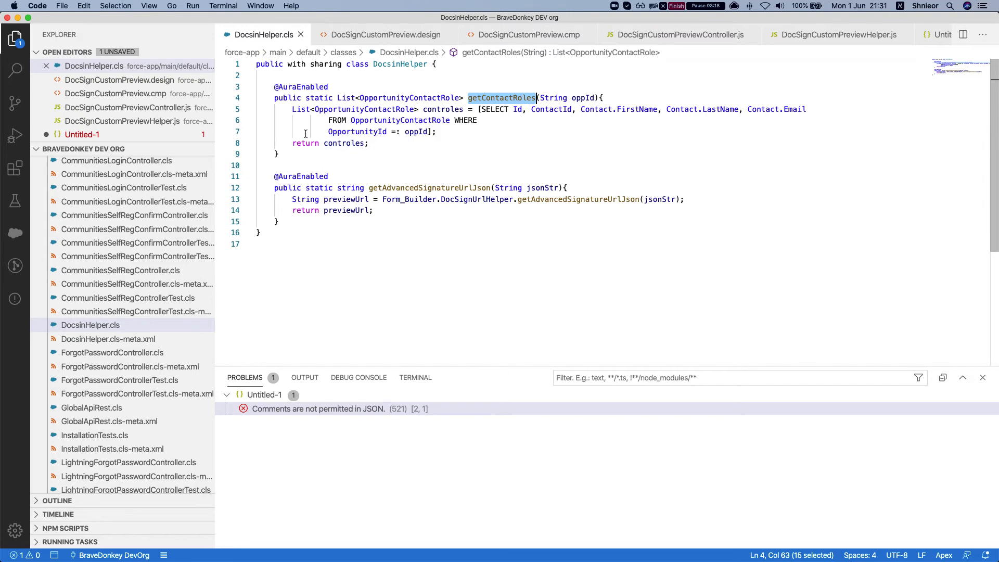
{"action": "left_click", "coordinate": [273, 87]}
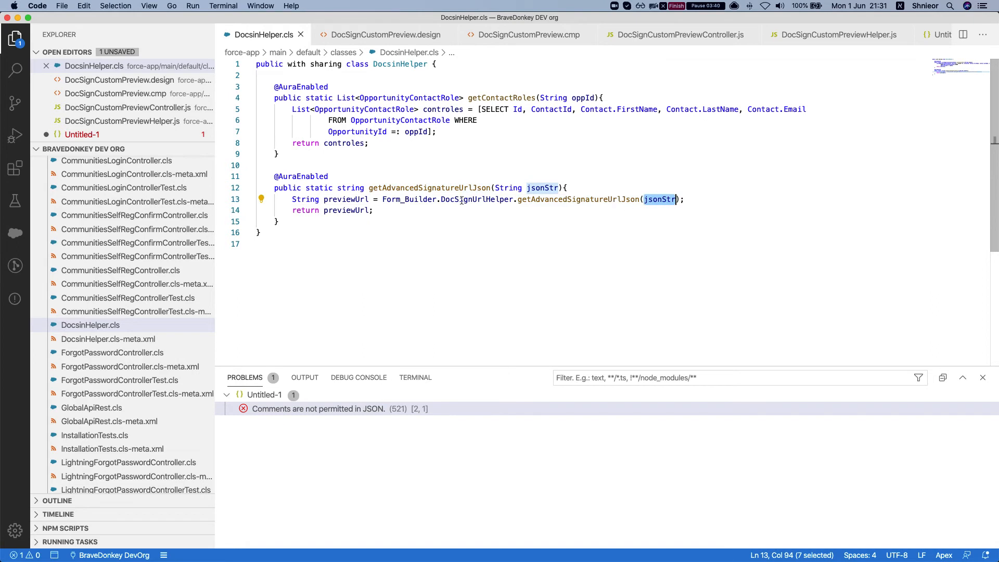
{"action": "mouse_move", "coordinate": [363, 199]}
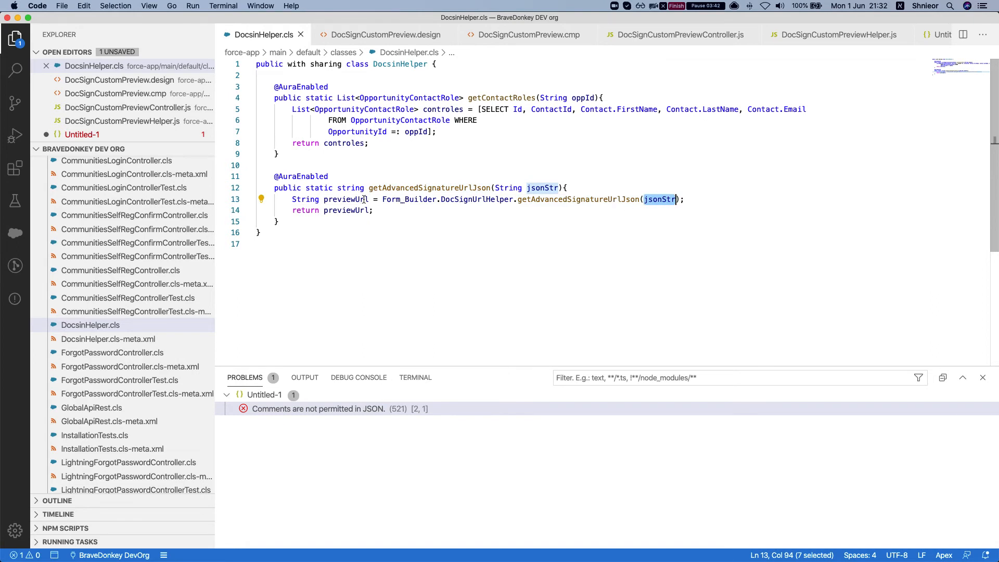
{"action": "mouse_move", "coordinate": [355, 210]}
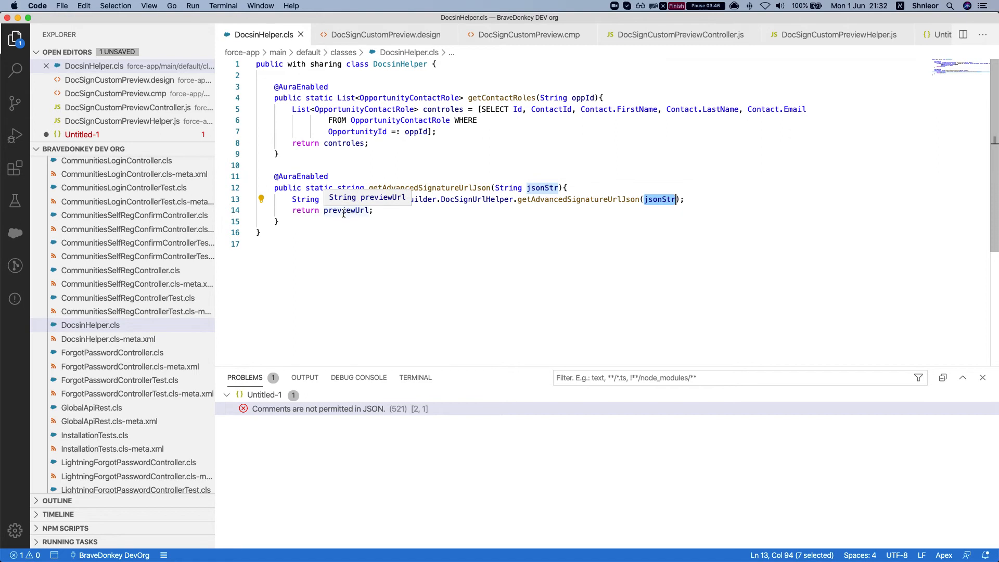
{"action": "double_click", "coordinate": [345, 210]}
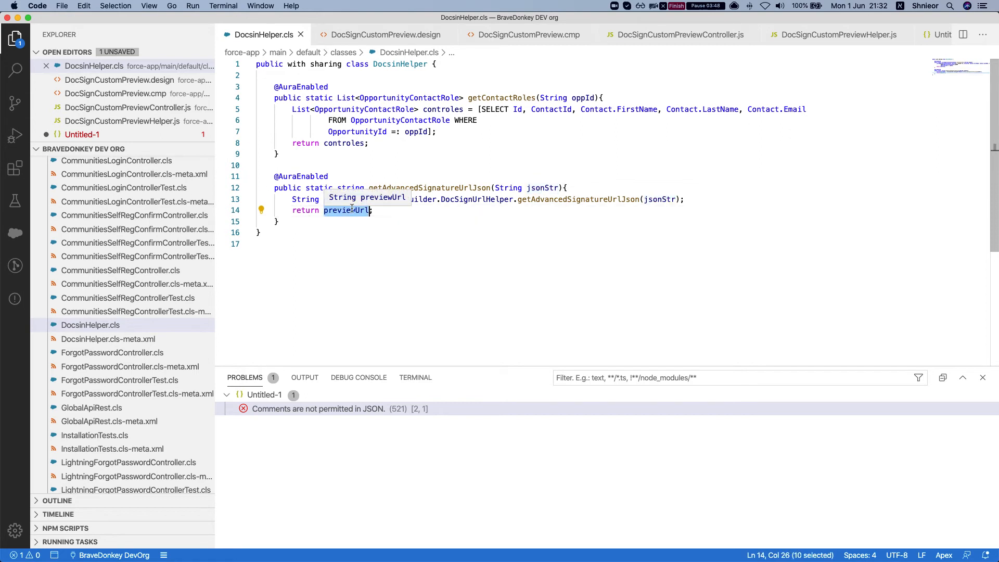
{"action": "mouse_move", "coordinate": [370, 162]}
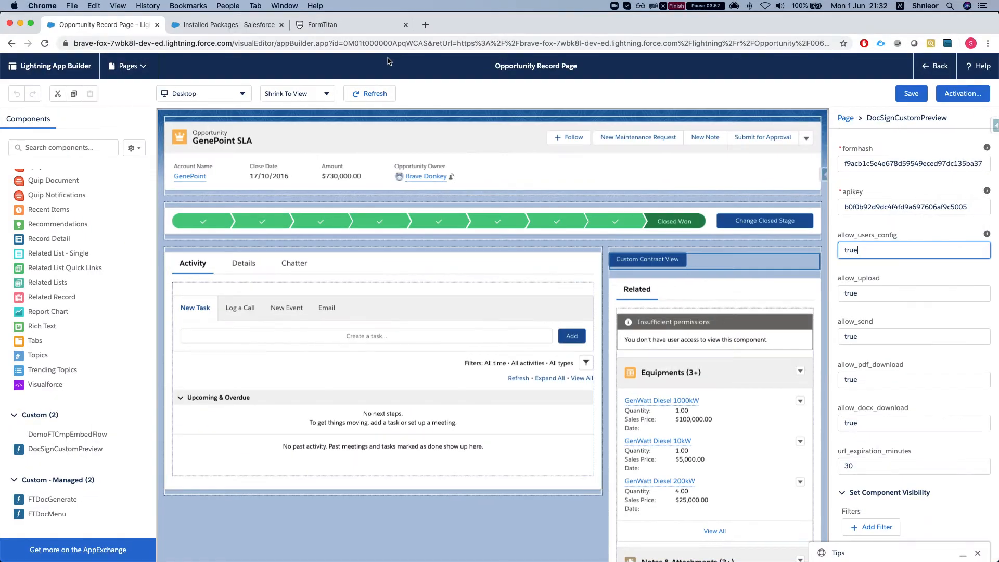
Open DocSignUrlHelper from Installed Packages and highlight getAdvancedSignatureUrlJson's jsonString parameter.
{"action": "left_click", "coordinate": [226, 25]}
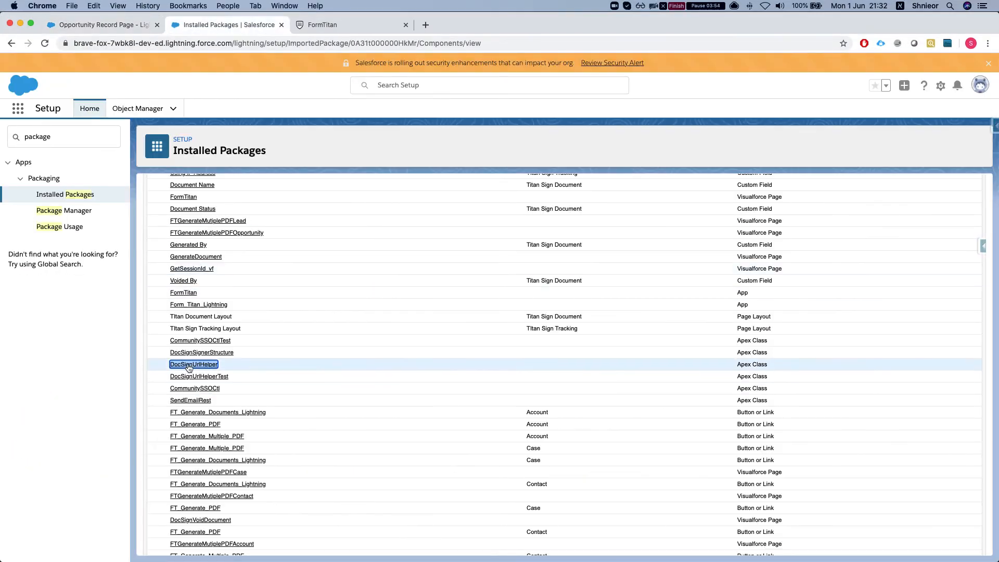
{"action": "left_click", "coordinate": [193, 365]}
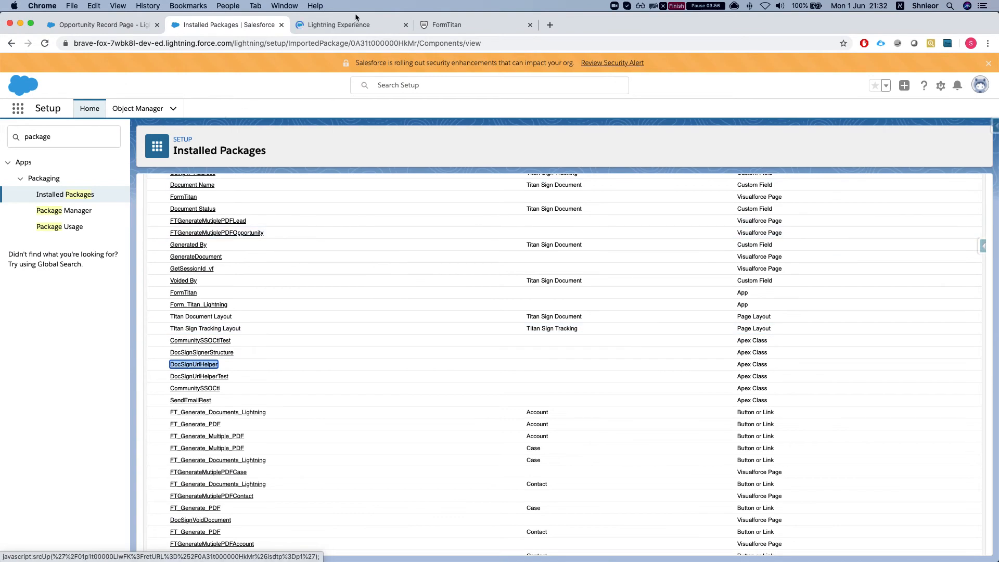
{"action": "left_click", "coordinate": [194, 364]}
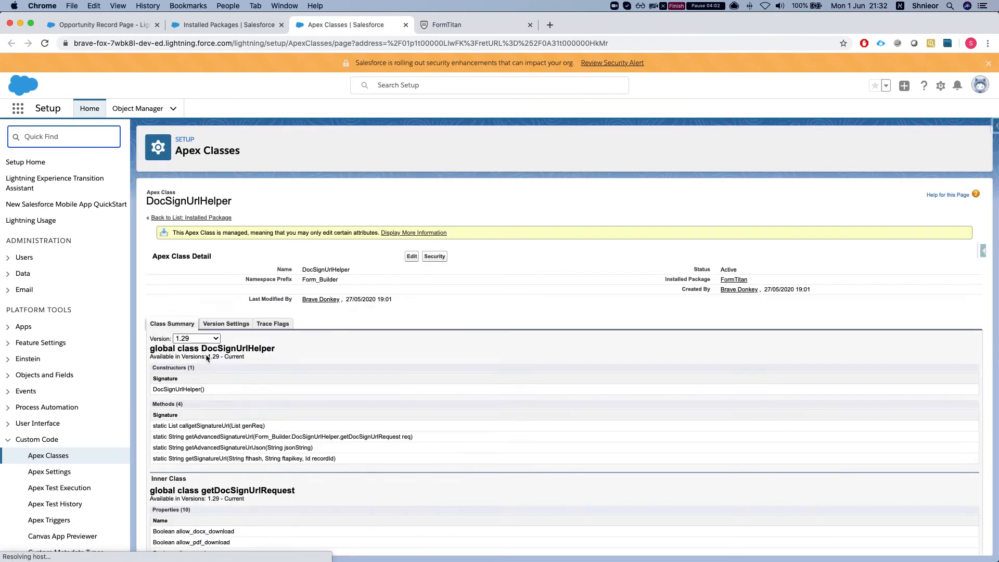
{"action": "scroll", "scroll_direction": "down", "scroll_amount": 3}
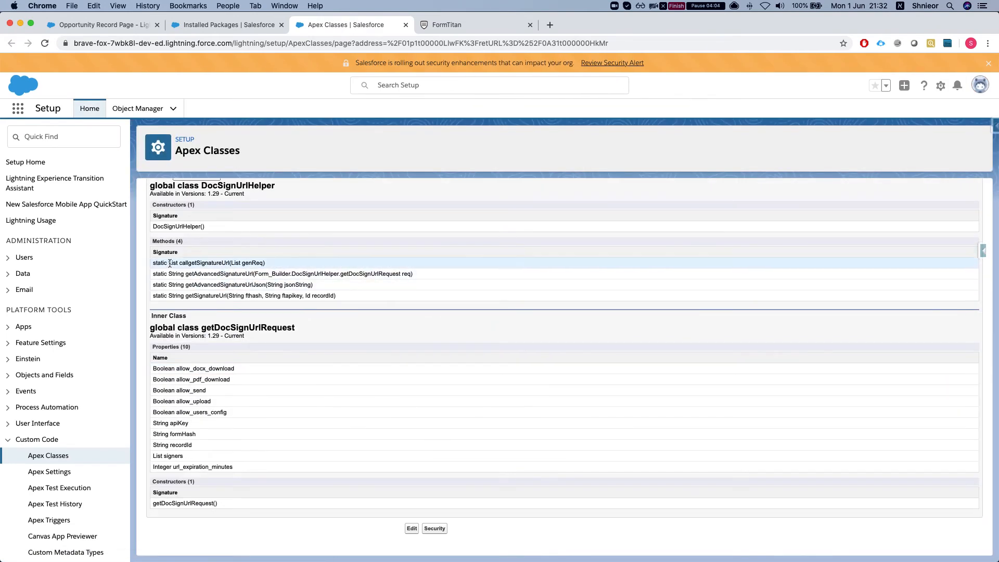
{"action": "double_click", "coordinate": [217, 284]}
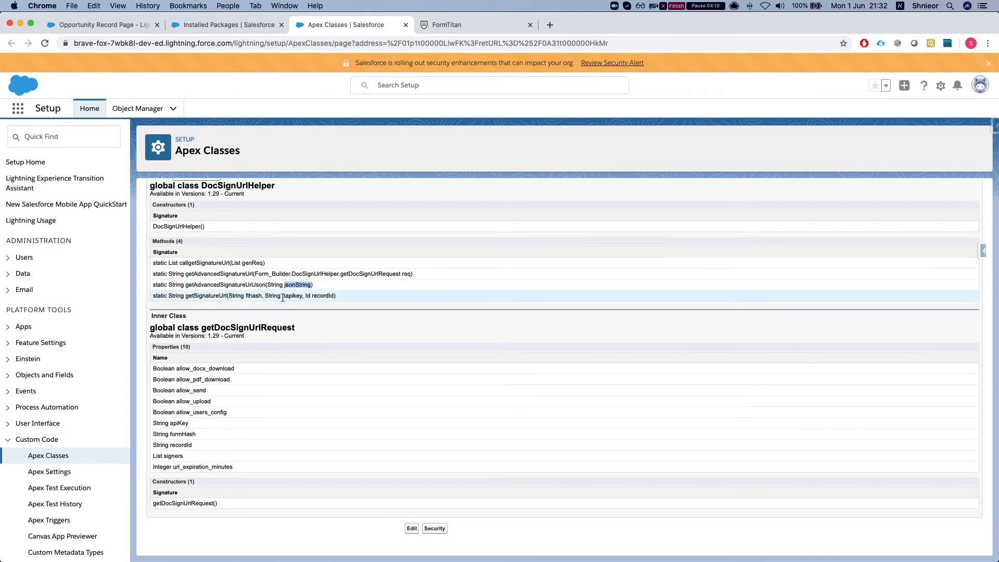
{"action": "mouse_move", "coordinate": [191, 401]}
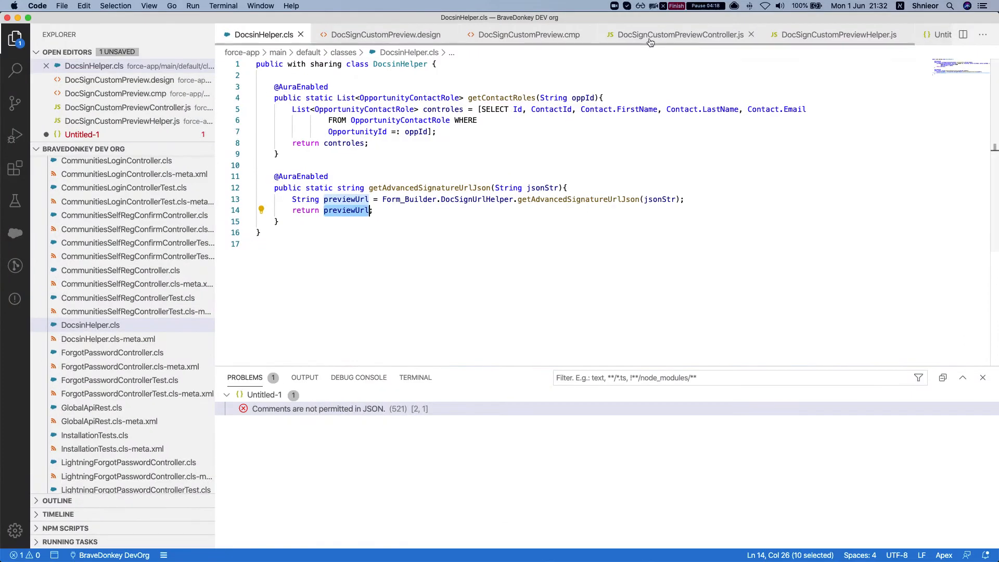
Highlight recId, the signer-building block and getAdvancedSignatureUrlJson call, then view DocSignCustomPreviewHelper.js.
{"action": "left_click", "coordinate": [677, 34]}
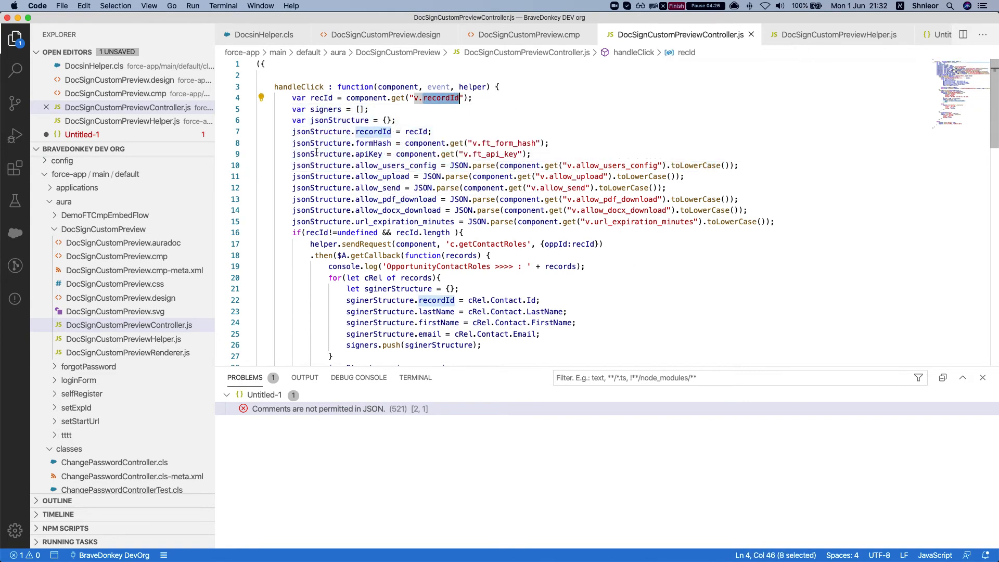
{"action": "scroll", "scroll_direction": "down", "scroll_amount": 3}
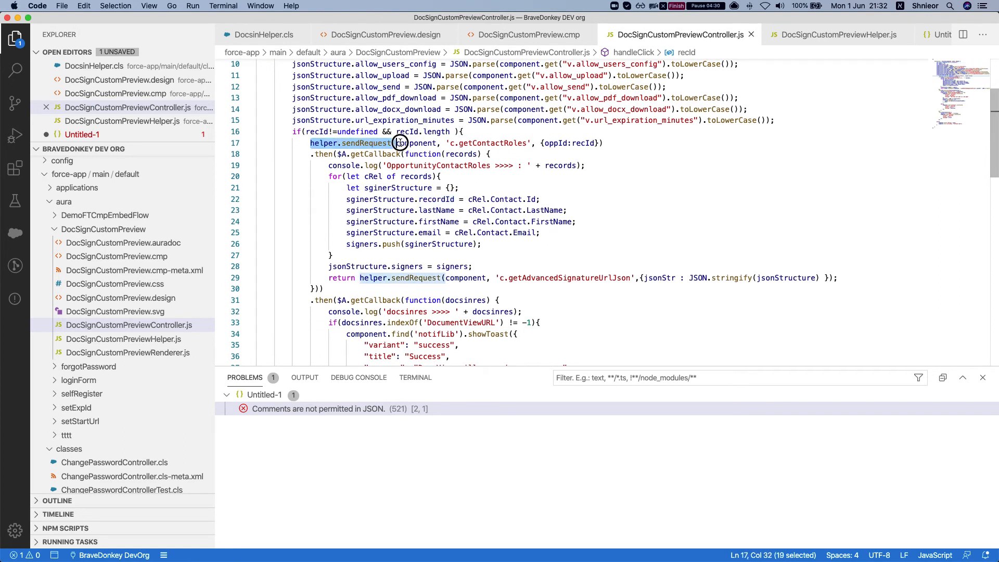
{"action": "double_click", "coordinate": [494, 144]}
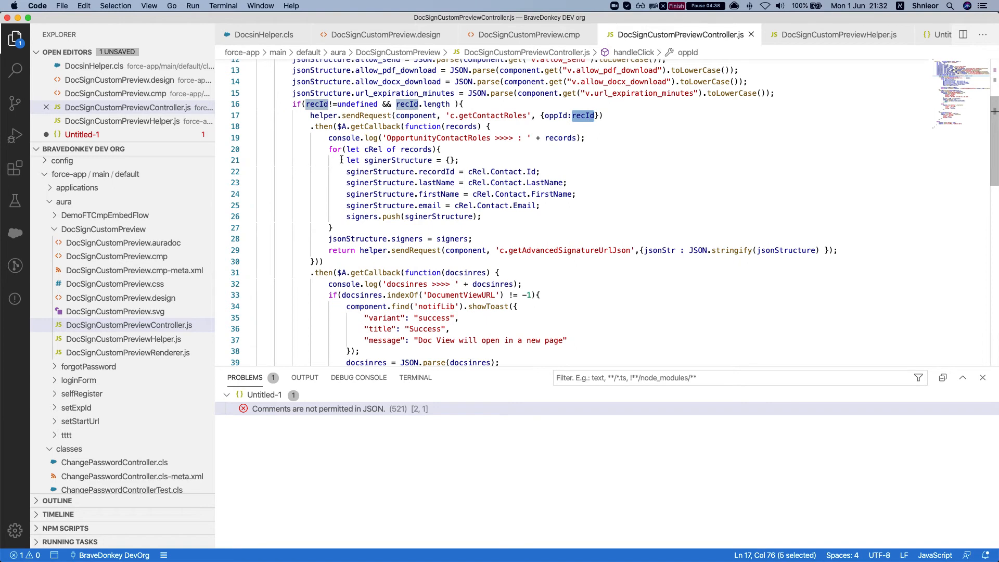
{"action": "left_click_drag", "start_coordinate": [346, 159], "coordinate": [483, 216]}
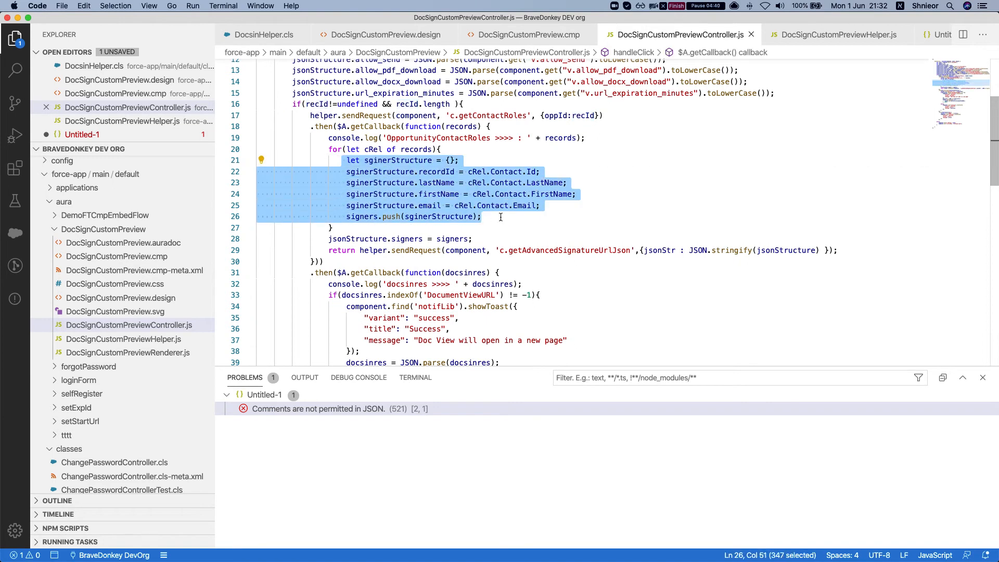
{"action": "scroll", "scroll_direction": "down", "scroll_amount": 3}
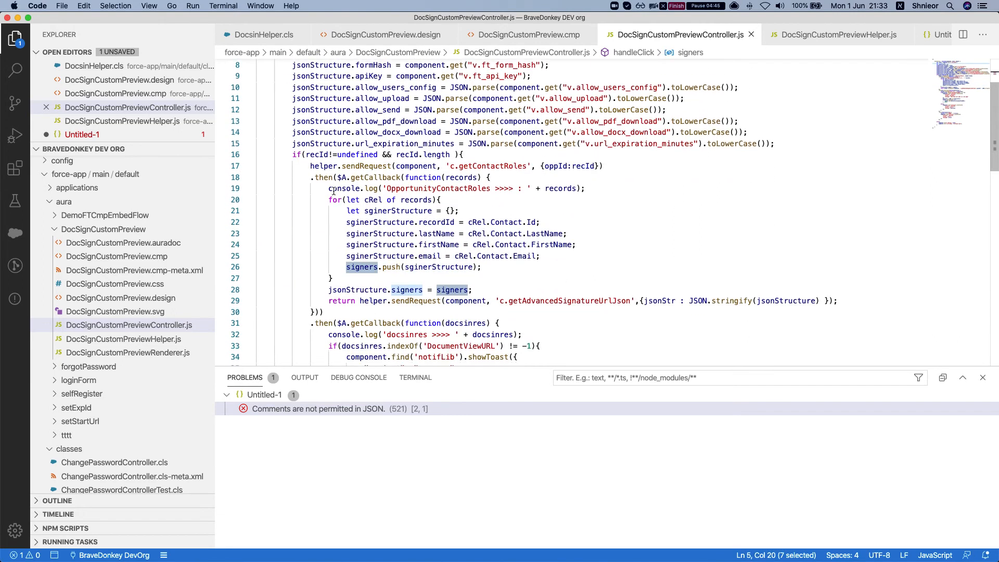
{"action": "scroll", "scroll_direction": "down", "scroll_amount": 3}
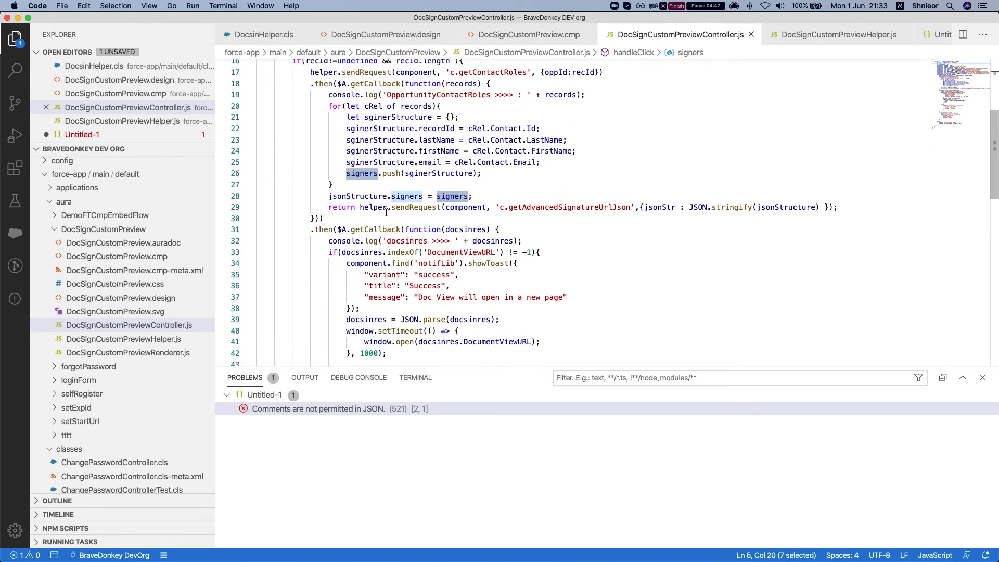
{"action": "double_click", "coordinate": [567, 207]}
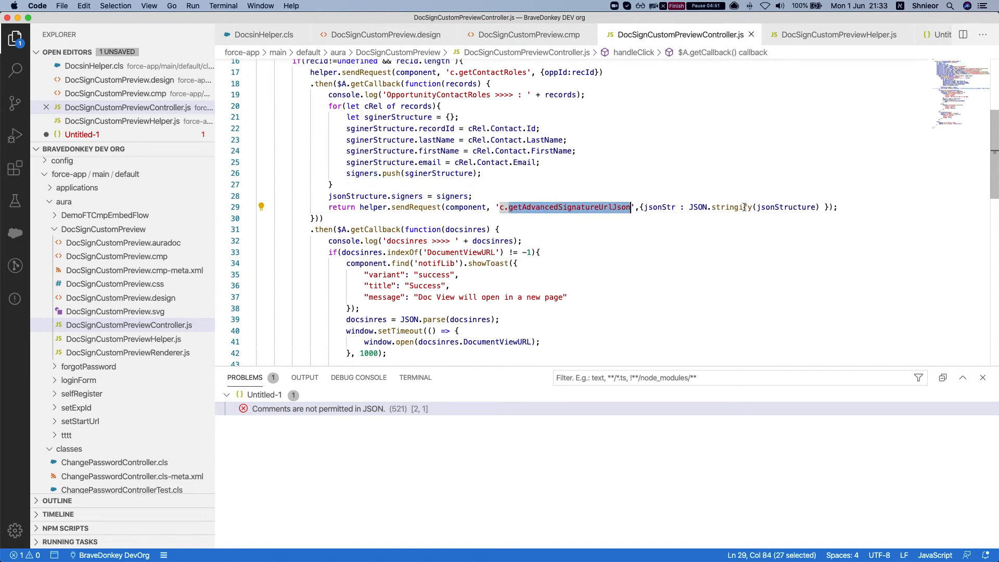
{"action": "left_click", "coordinate": [839, 35]}
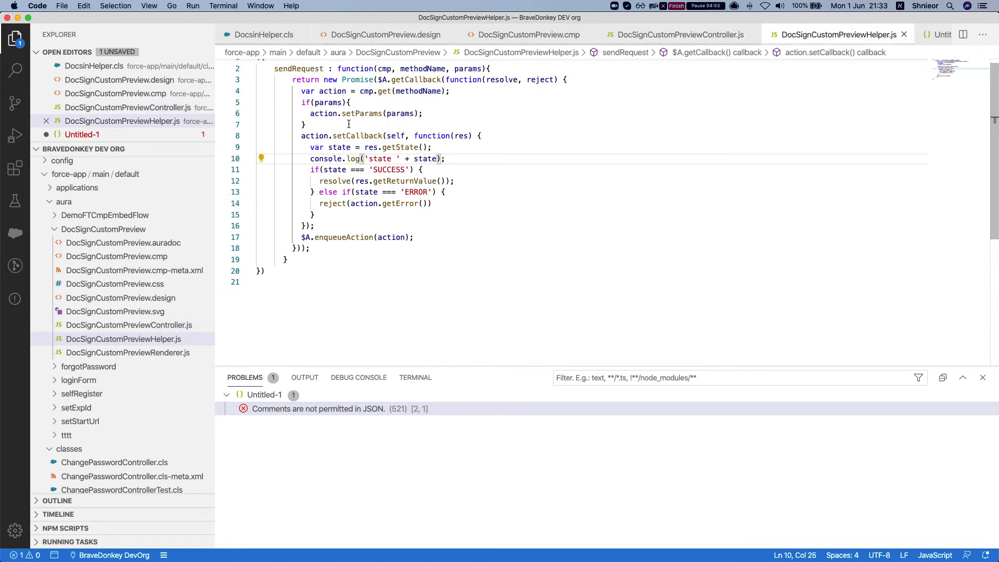
In the controller's handleClick, select DocumentViewURL in the response check and window-open call.
{"action": "left_click_drag", "start_coordinate": [293, 79], "coordinate": [288, 259]}
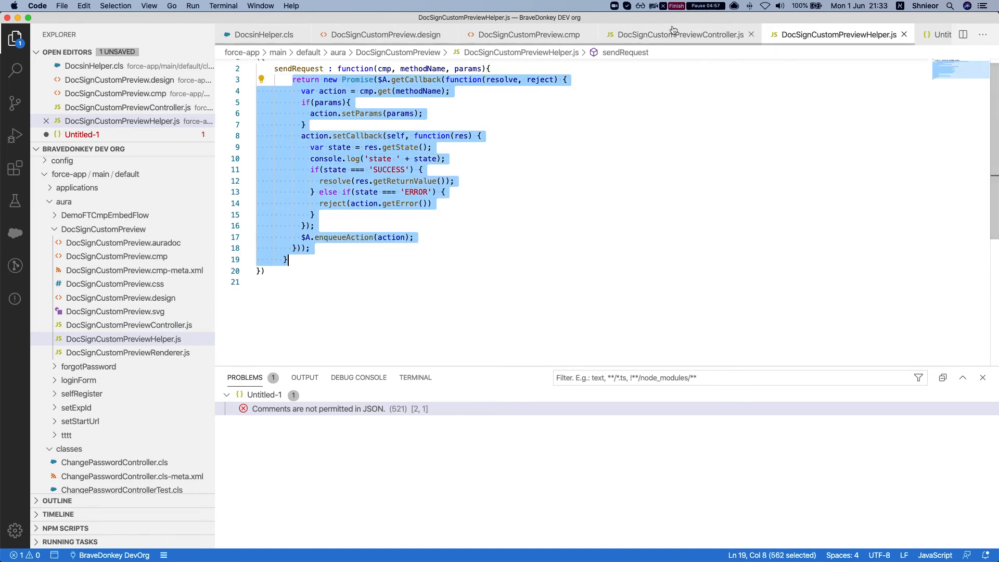
{"action": "left_click", "coordinate": [675, 35]}
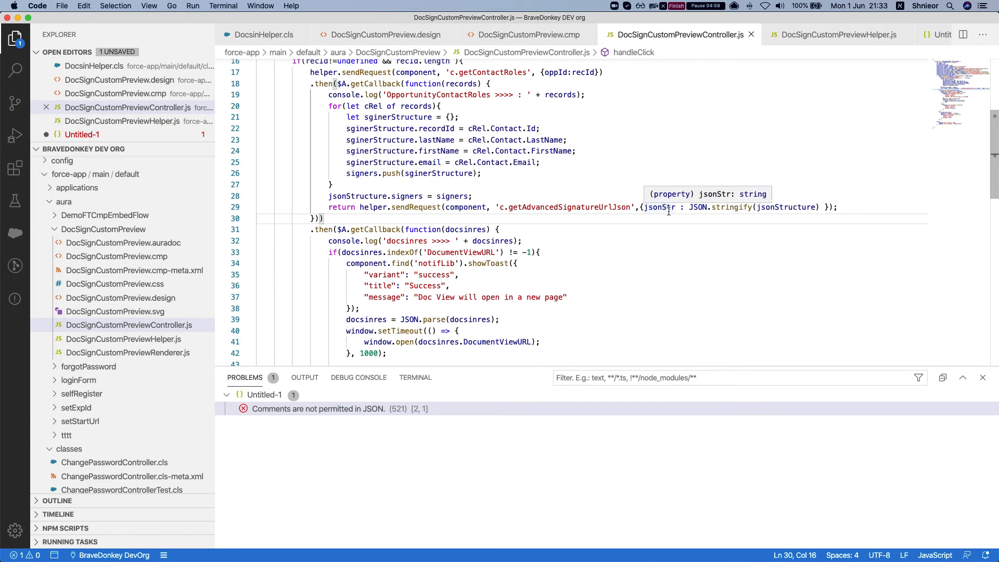
{"action": "mouse_move", "coordinate": [739, 212]}
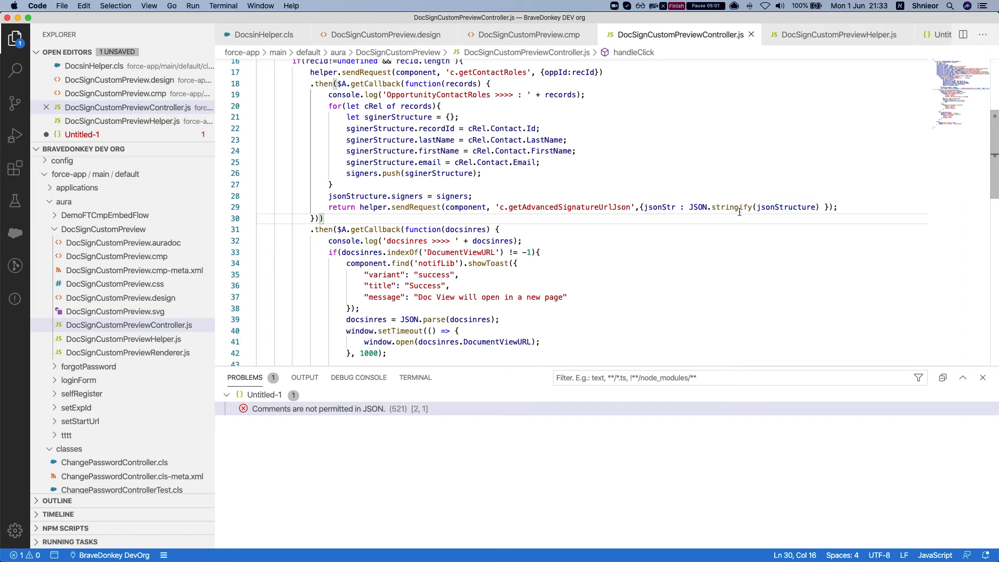
{"action": "scroll", "scroll_direction": "down", "scroll_amount": 3}
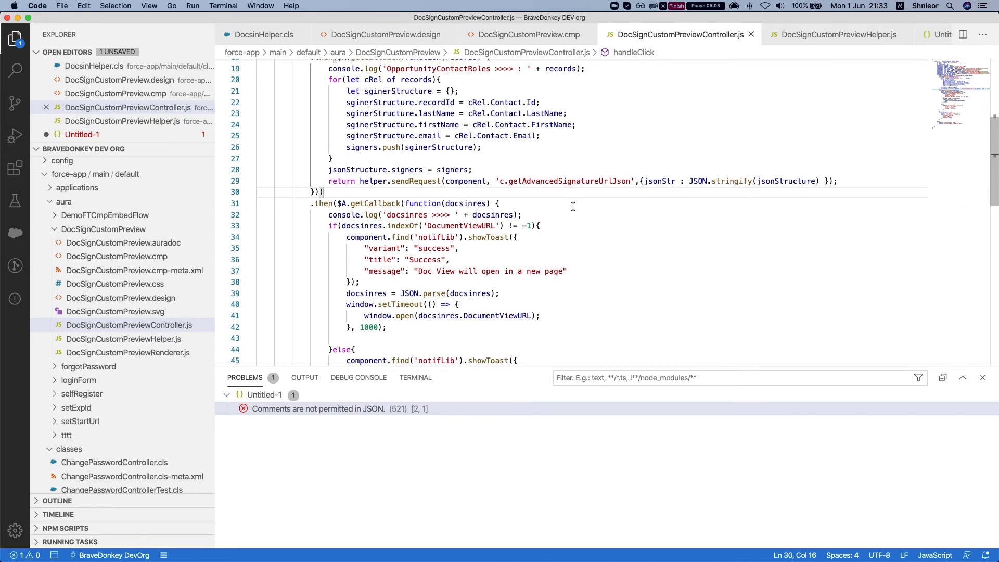
{"action": "scroll", "scroll_direction": "down", "scroll_amount": 3}
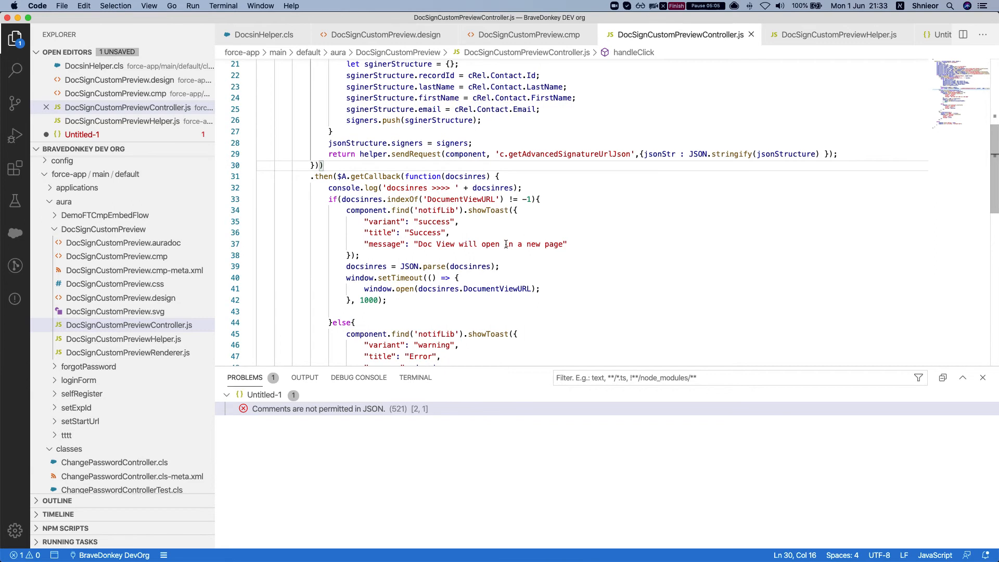
{"action": "scroll", "scroll_direction": "down", "scroll_amount": 3}
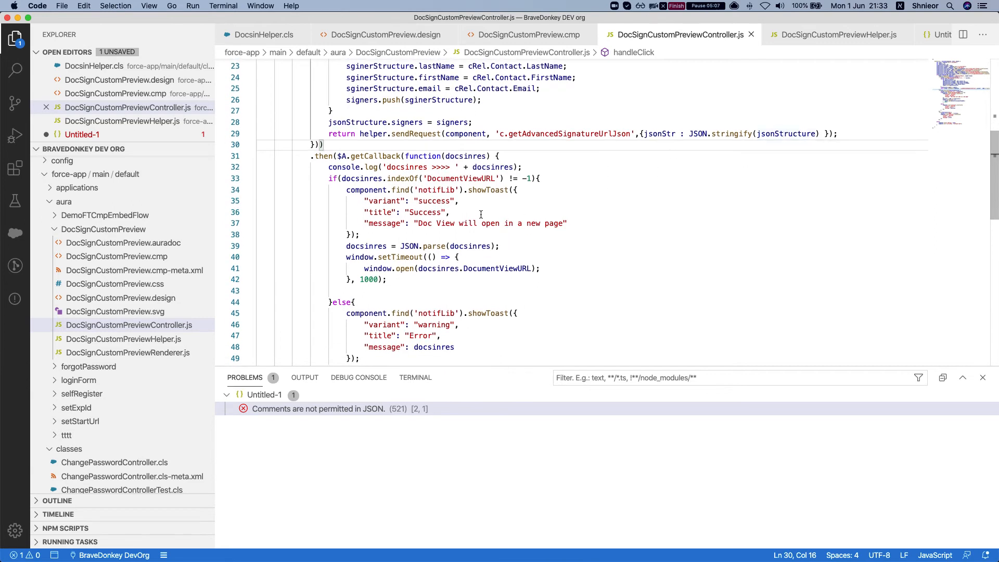
{"action": "scroll", "scroll_direction": "down", "scroll_amount": 3}
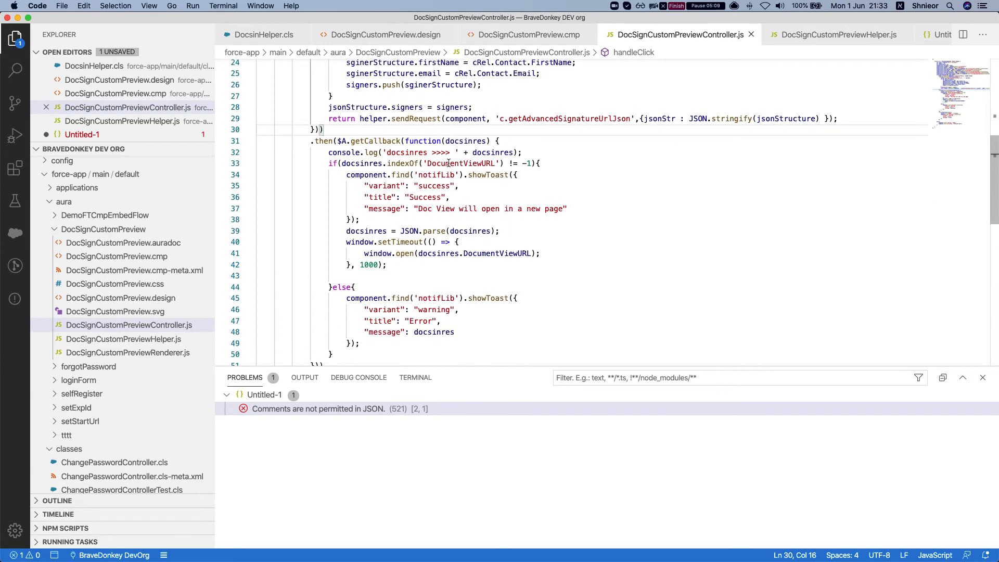
{"action": "double_click", "coordinate": [459, 163]}
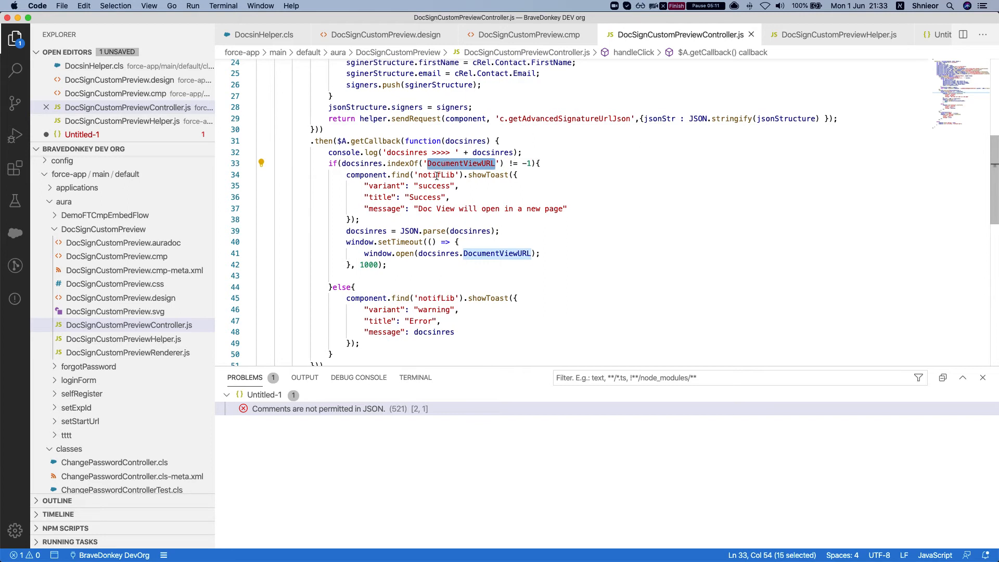
{"action": "scroll", "scroll_direction": "down", "scroll_amount": 3}
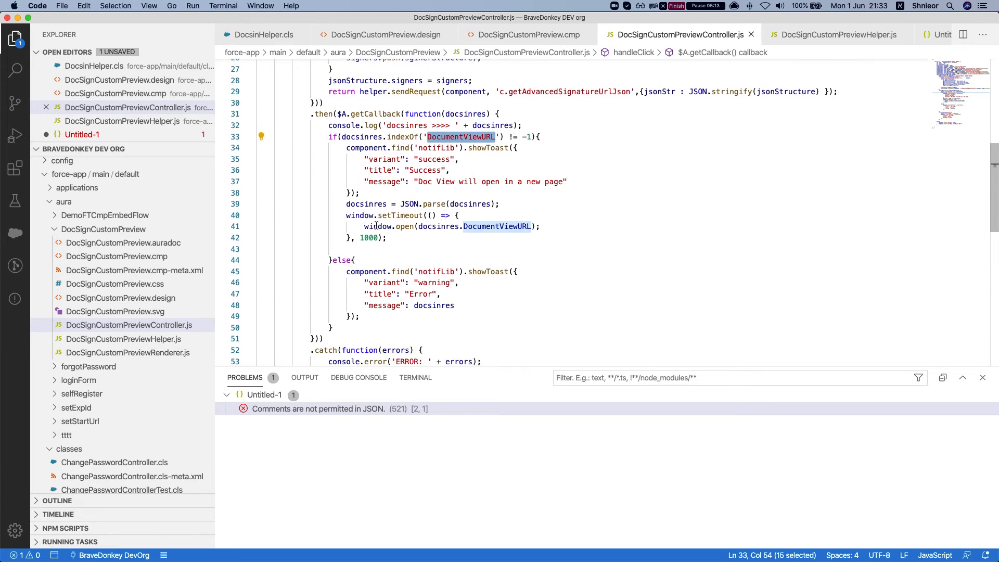
{"action": "mouse_move", "coordinate": [374, 169]}
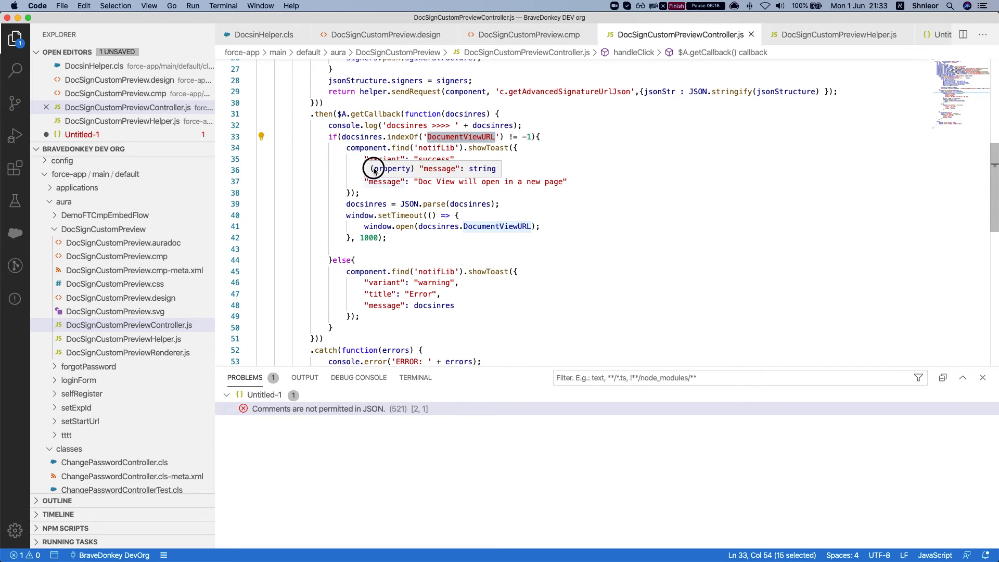
{"action": "mouse_move", "coordinate": [366, 226]}
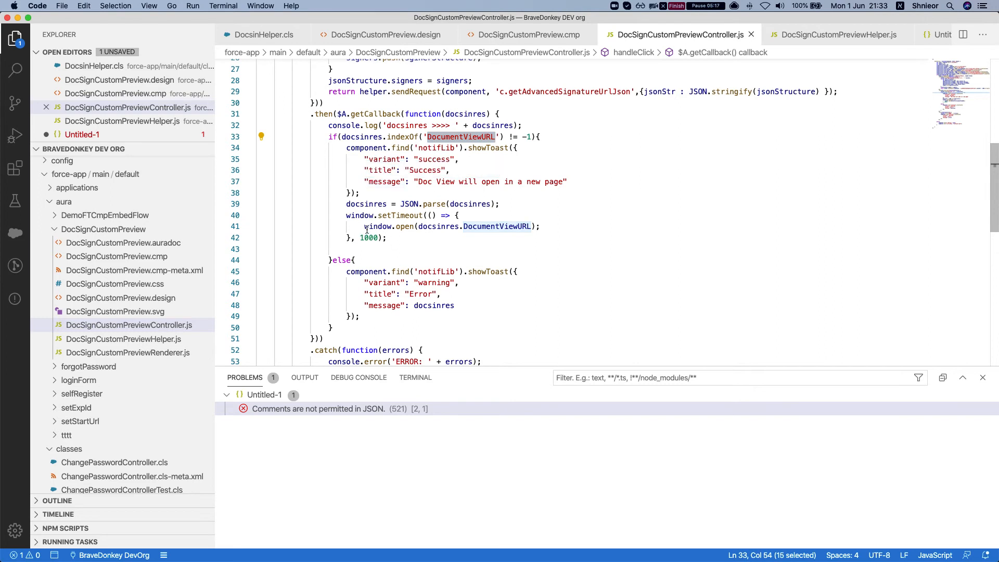
{"action": "double_click", "coordinate": [497, 226]}
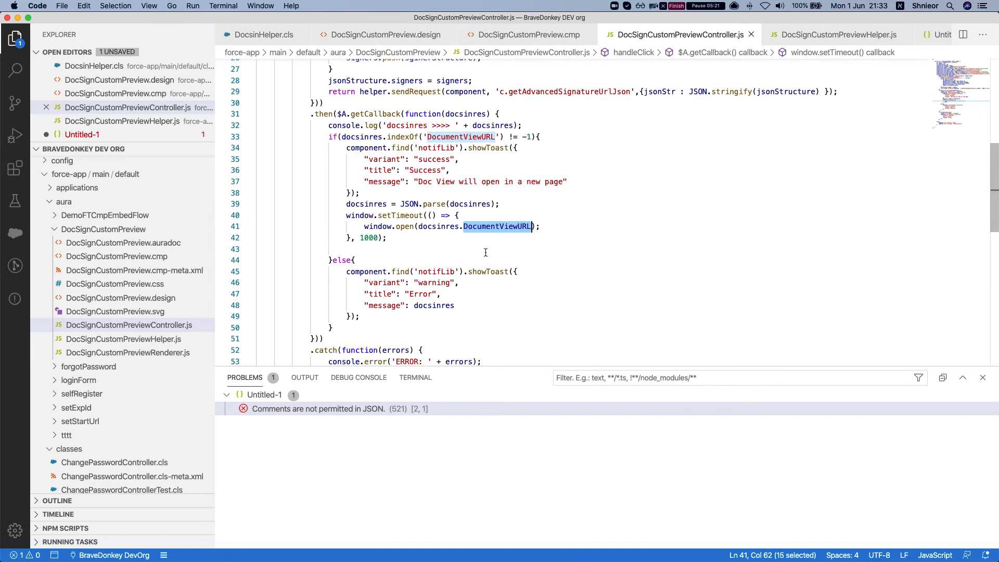
{"action": "mouse_move", "coordinate": [506, 185]}
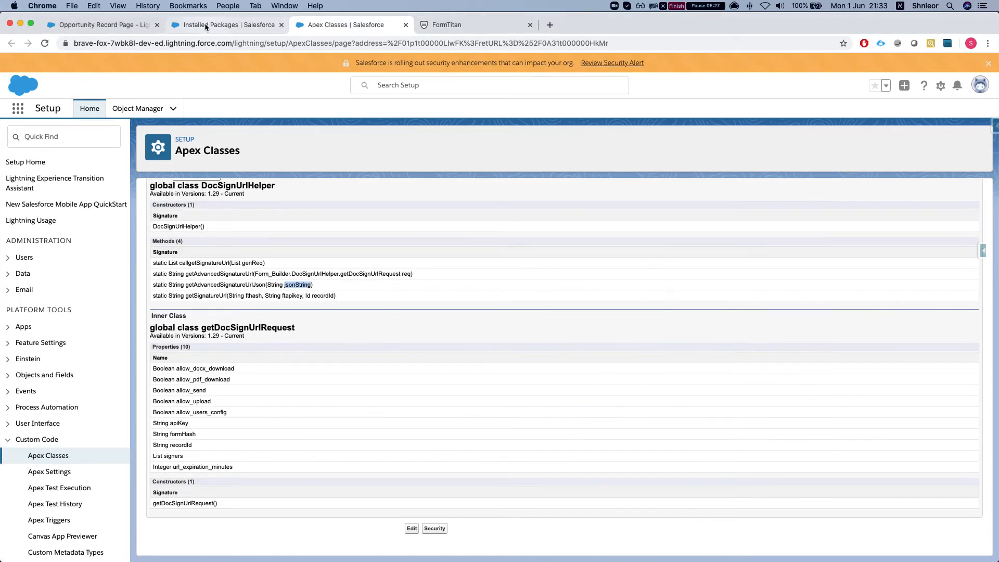
In the Opportunity Record Page editor, change DocSignCustomPreview's allow_upload property to false.
{"action": "left_click", "coordinate": [98, 24]}
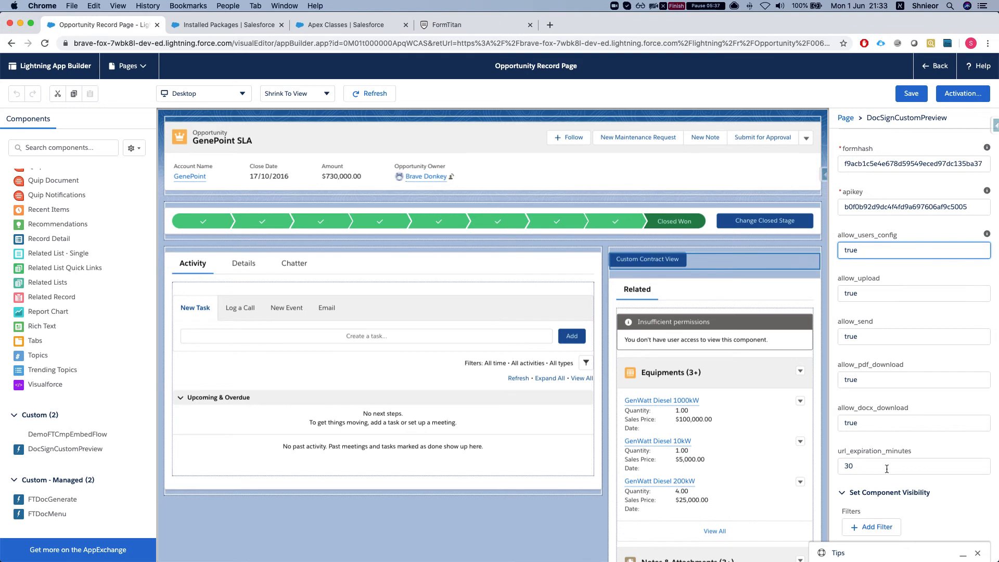
{"action": "left_click", "coordinate": [913, 466]}
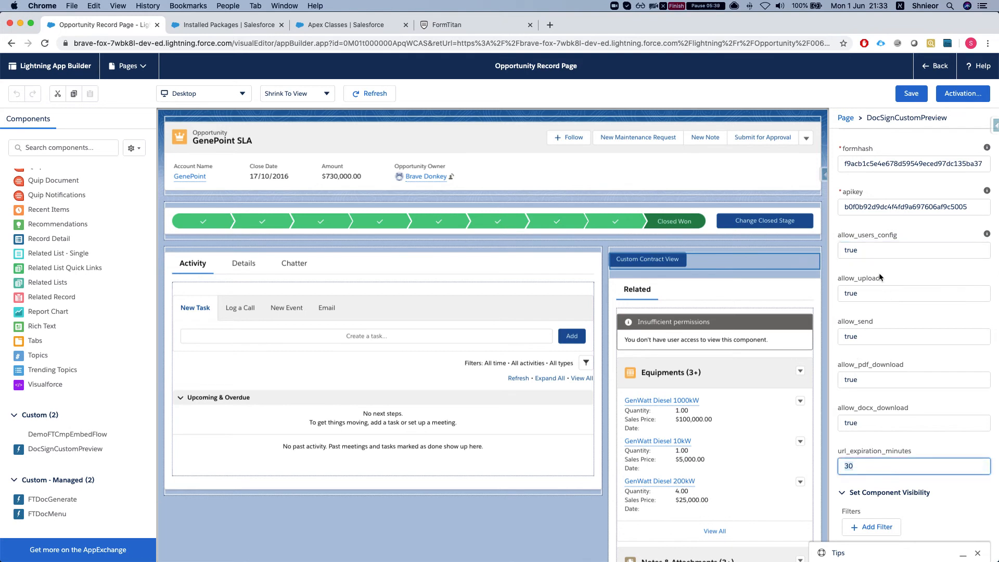
{"action": "left_click", "coordinate": [913, 293]}
{"action": "type", "text": "false"}
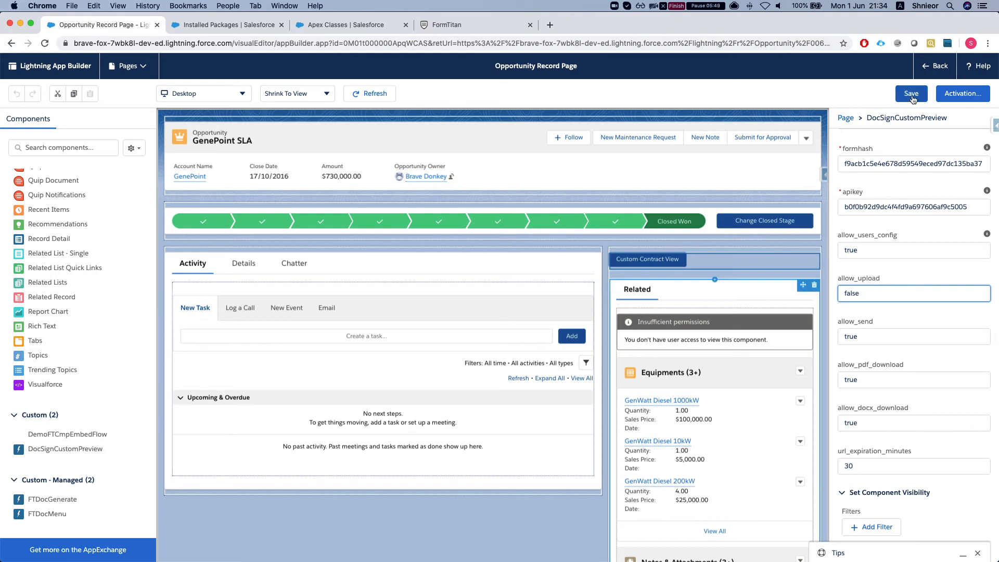
Save the record page, then inspect the two signers and sign-off Text and Signature fields.
{"action": "left_click", "coordinate": [911, 94]}
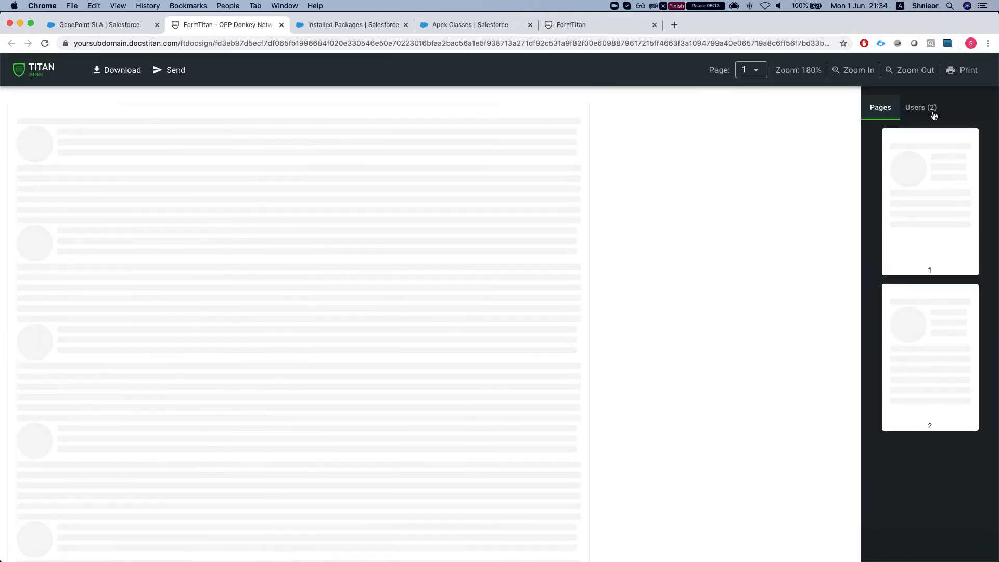
{"action": "left_click", "coordinate": [94, 25]}
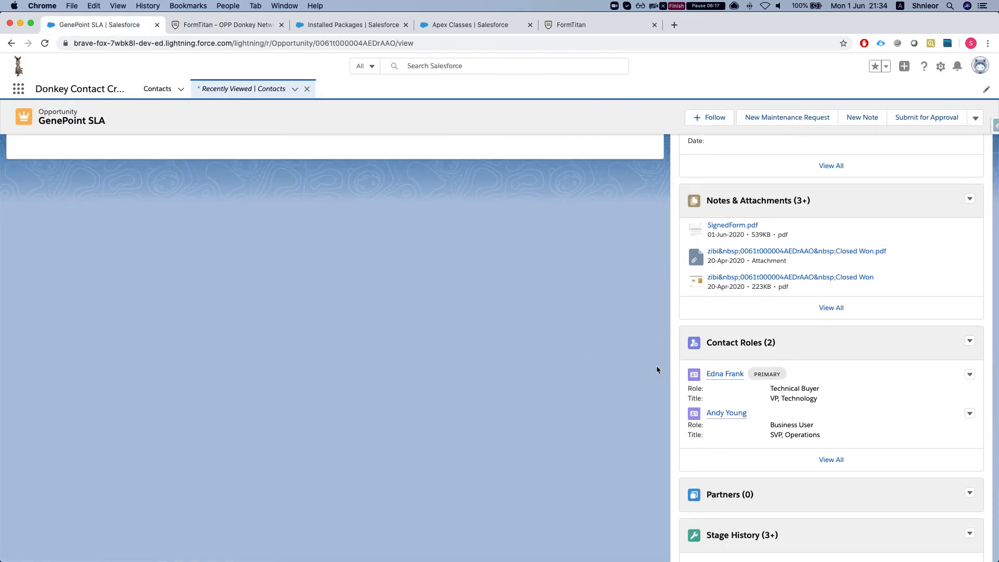
{"action": "left_click", "coordinate": [225, 25]}
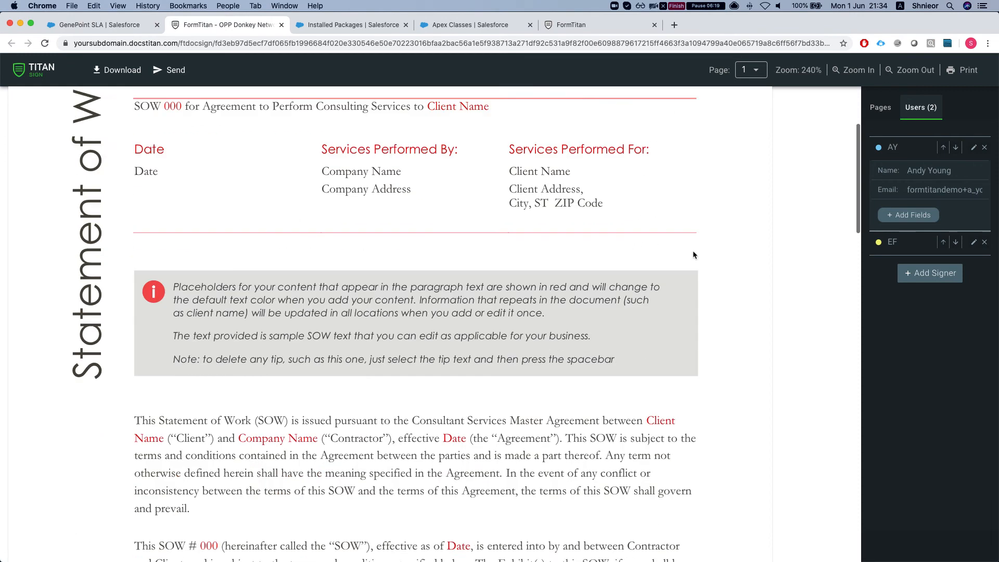
{"action": "scroll", "scroll_direction": "down", "scroll_amount": 3}
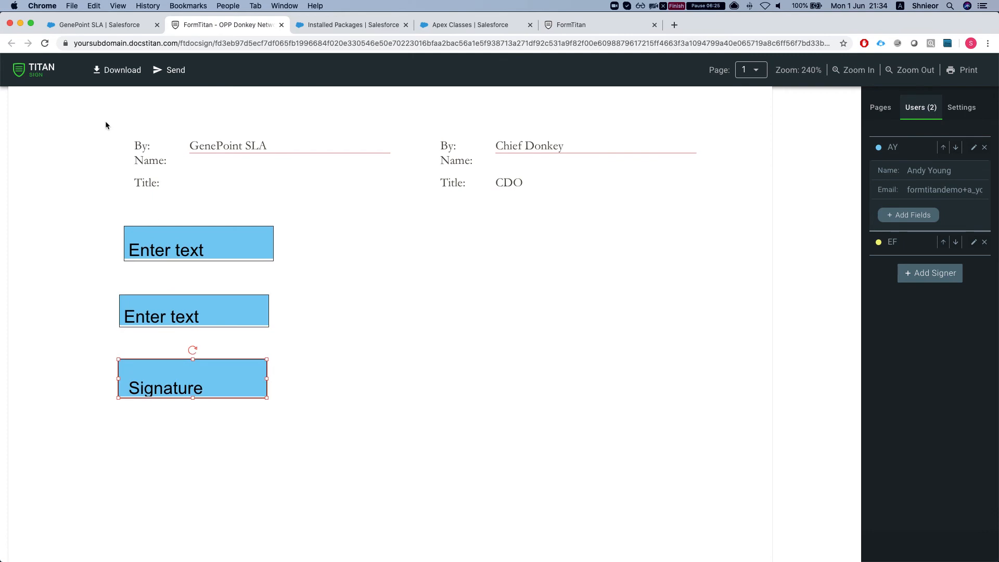
{"action": "left_click", "coordinate": [122, 69]}
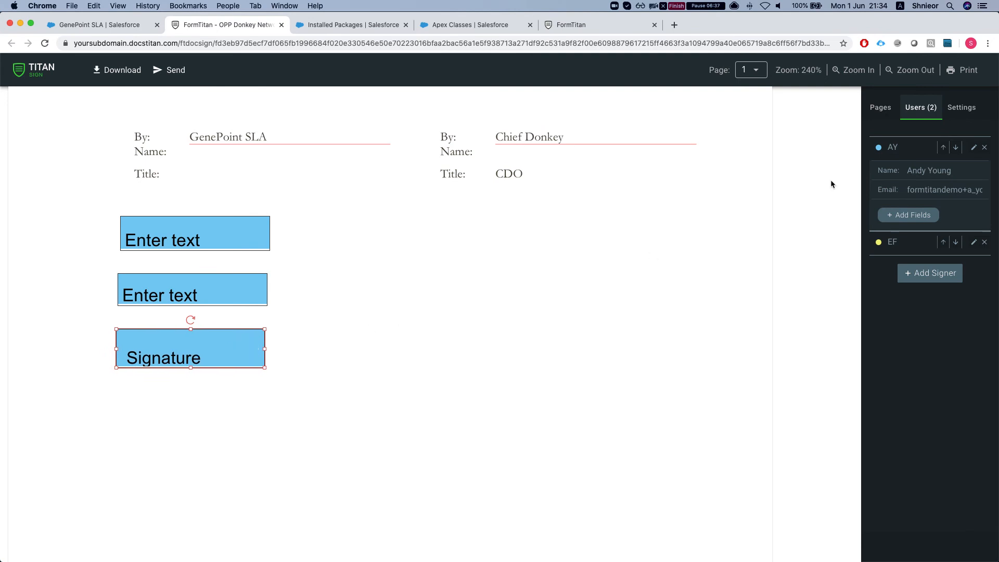
{"action": "mouse_move", "coordinate": [920, 204]}
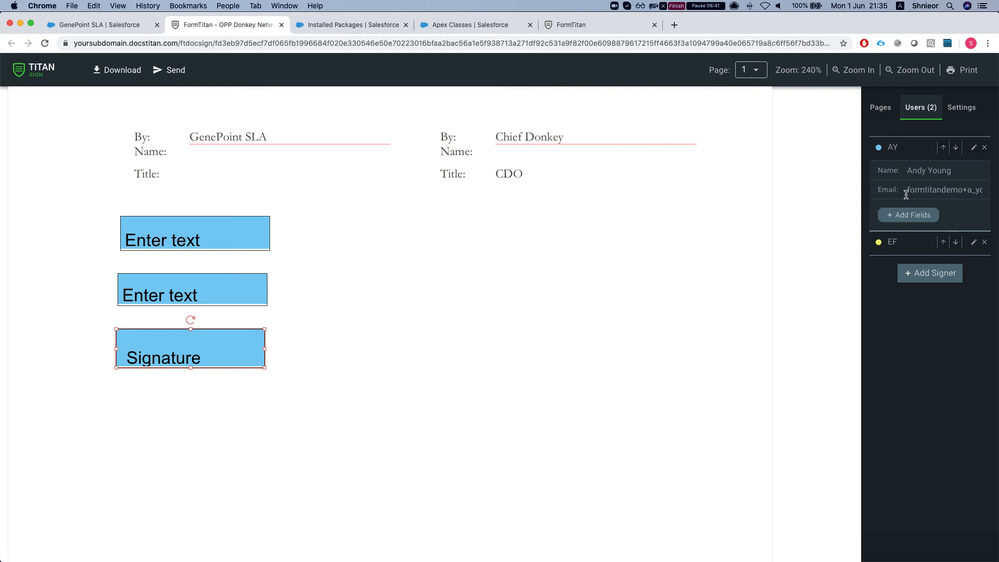
{"action": "double_click", "coordinate": [929, 170]}
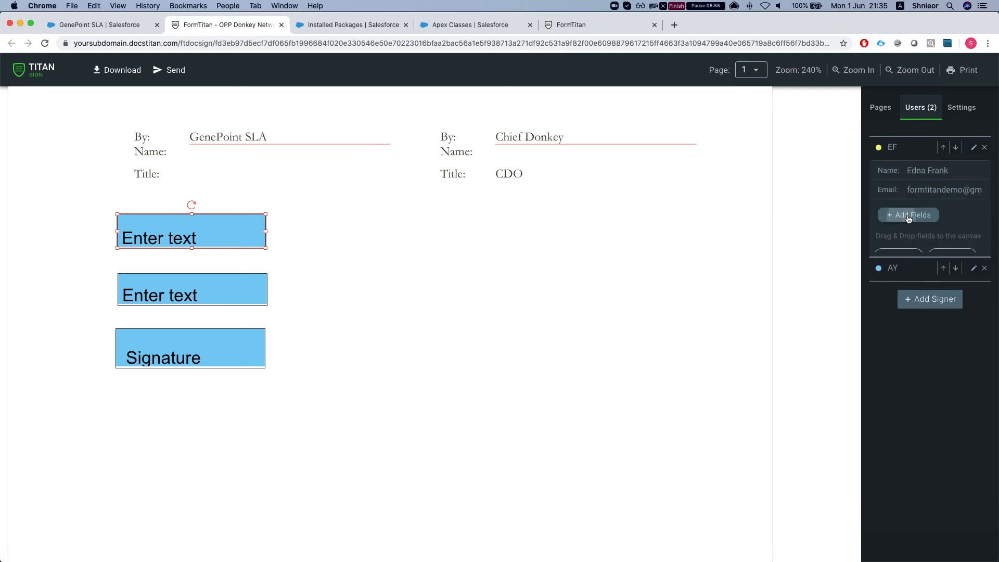
Review the field types available to the signer, then return to the signer list.
{"action": "left_click", "coordinate": [908, 215]}
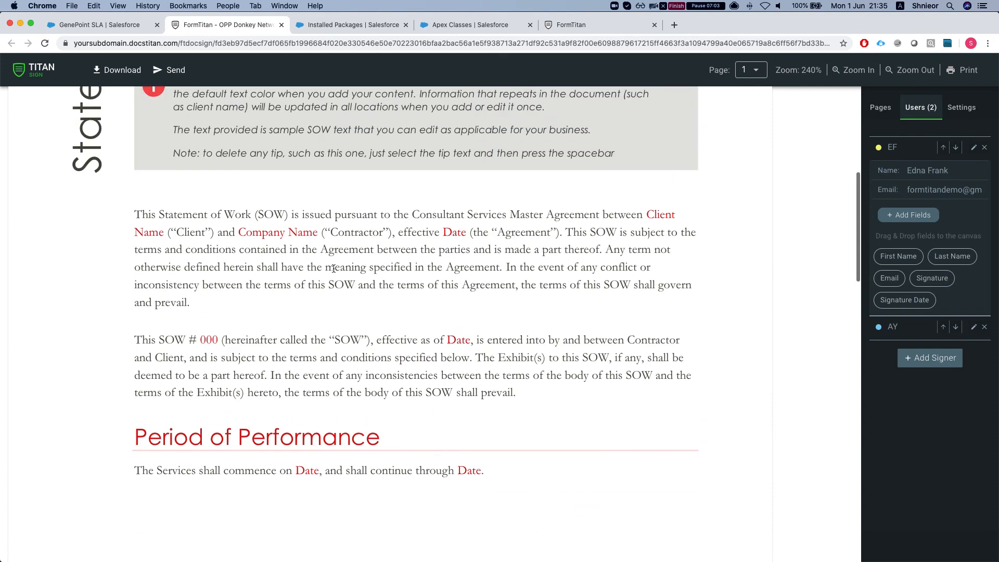
{"action": "scroll", "scroll_direction": "down", "scroll_amount": 3}
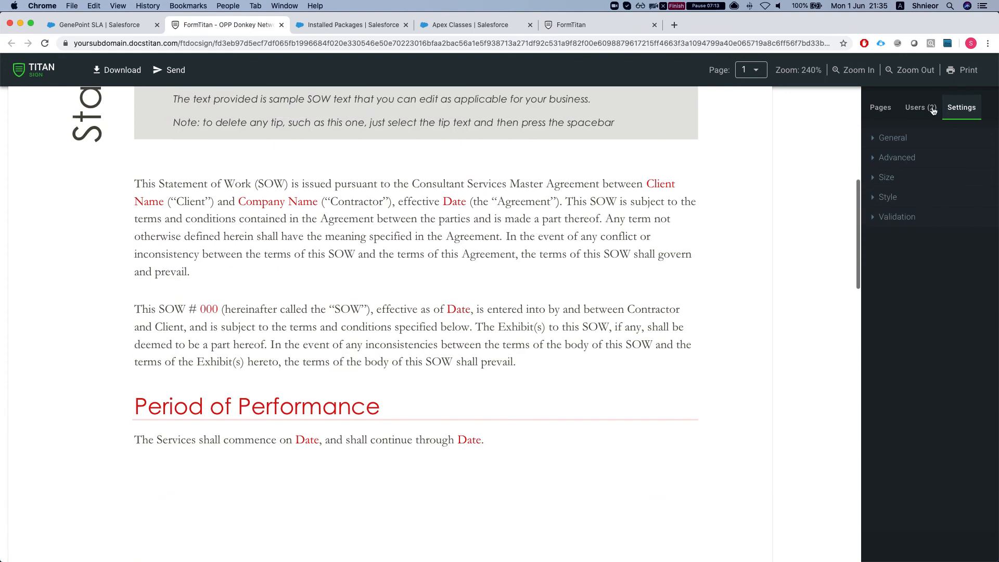
{"action": "left_click", "coordinate": [918, 107]}
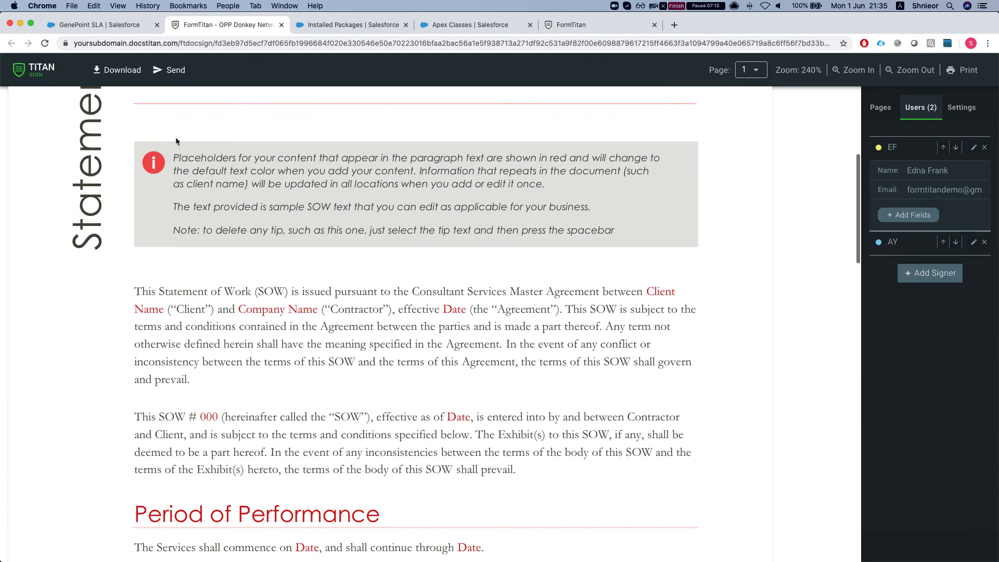
{"action": "left_click", "coordinate": [175, 70]}
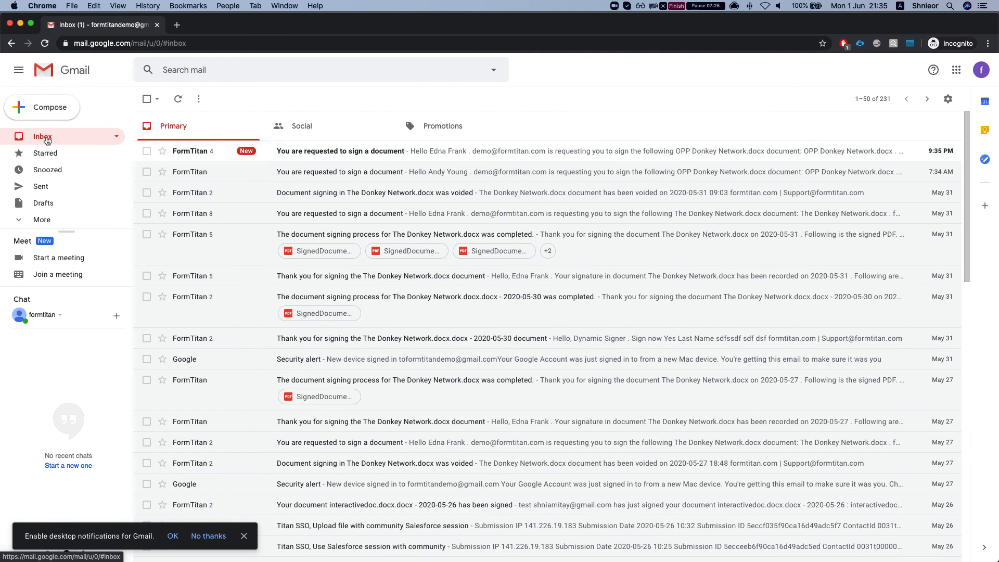
{"action": "left_click", "coordinate": [340, 151]}
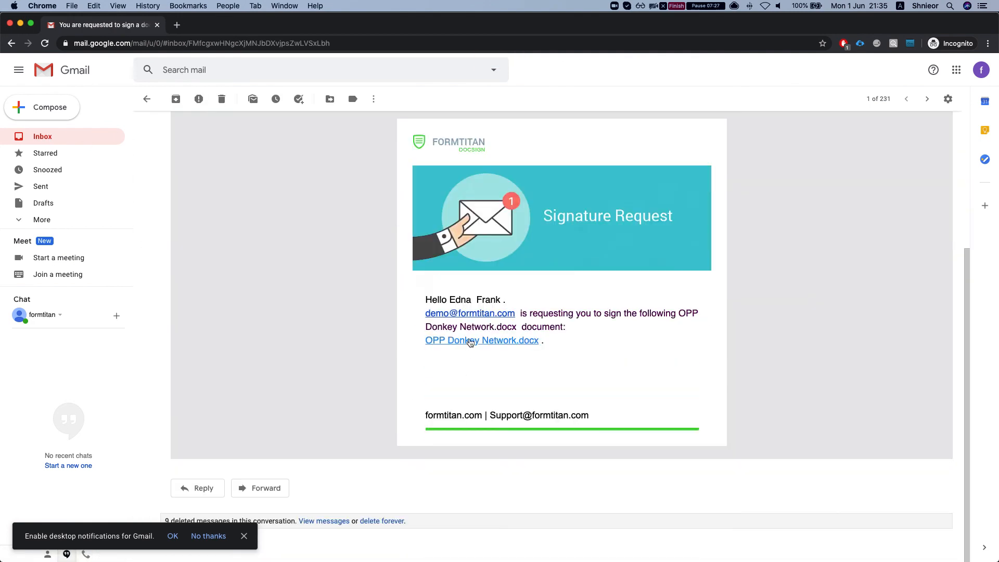
{"action": "left_click", "coordinate": [482, 340]}
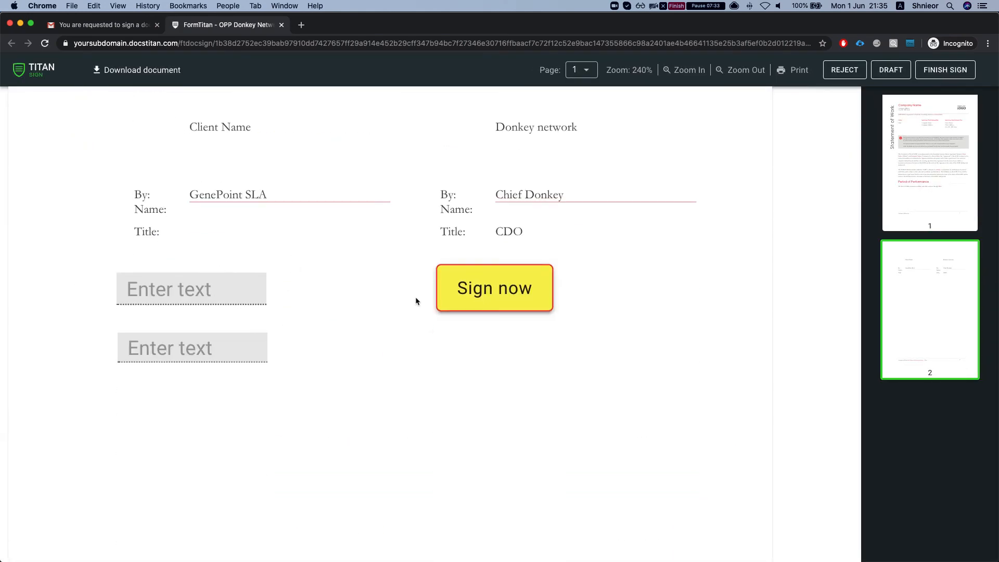
{"action": "left_click", "coordinate": [494, 287]}
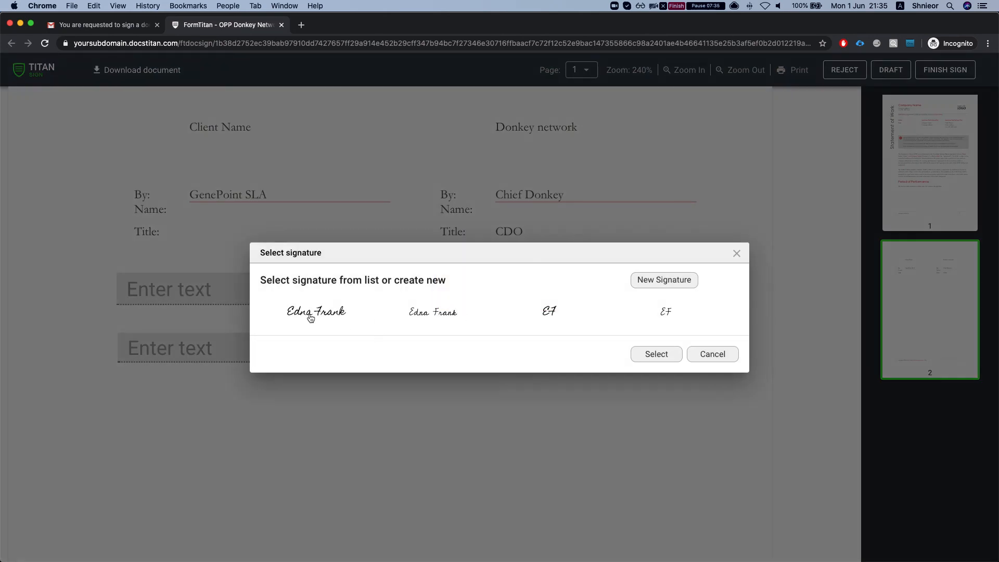
{"action": "left_click", "coordinate": [656, 354]}
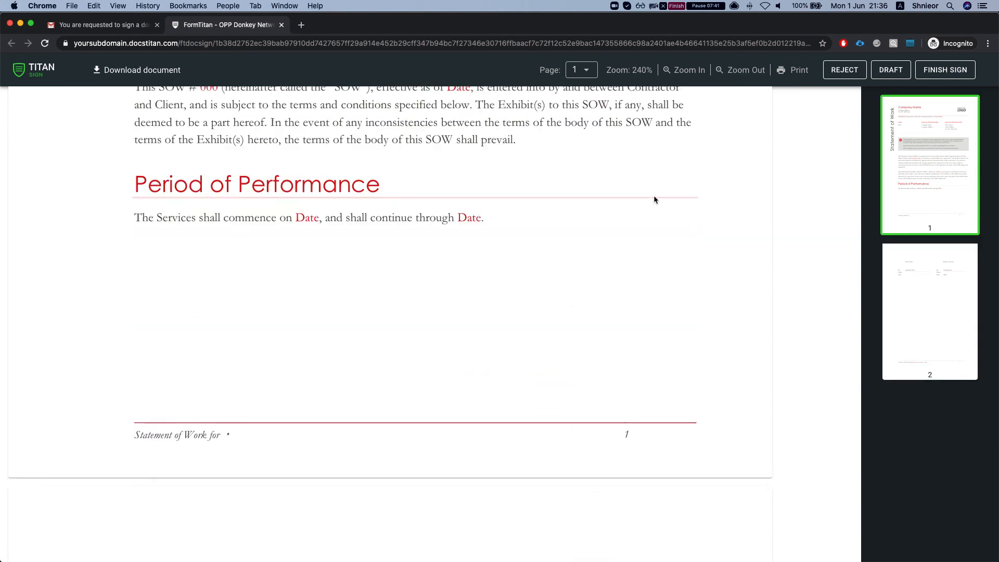
{"action": "left_click", "coordinate": [945, 69]}
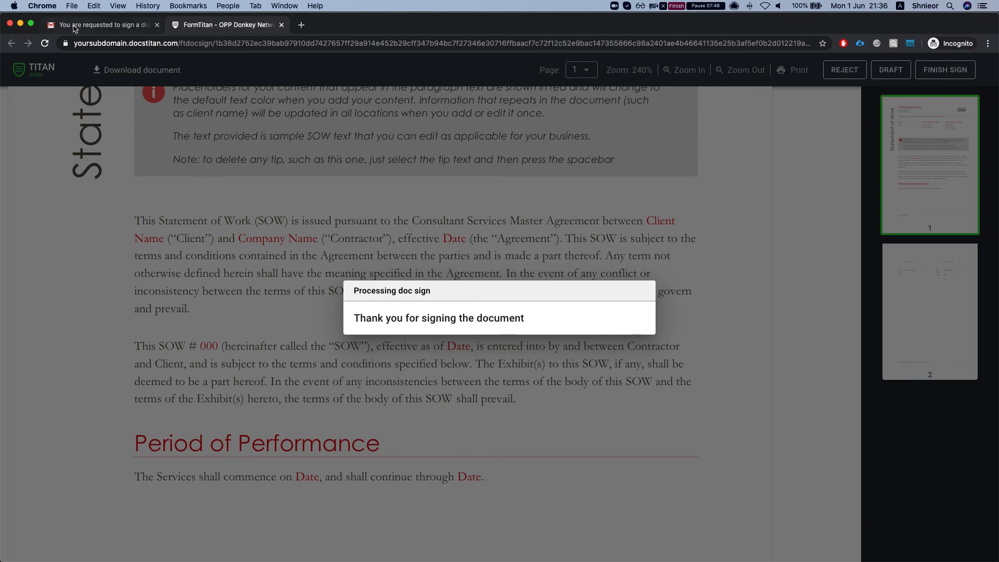
{"action": "left_click", "coordinate": [99, 24]}
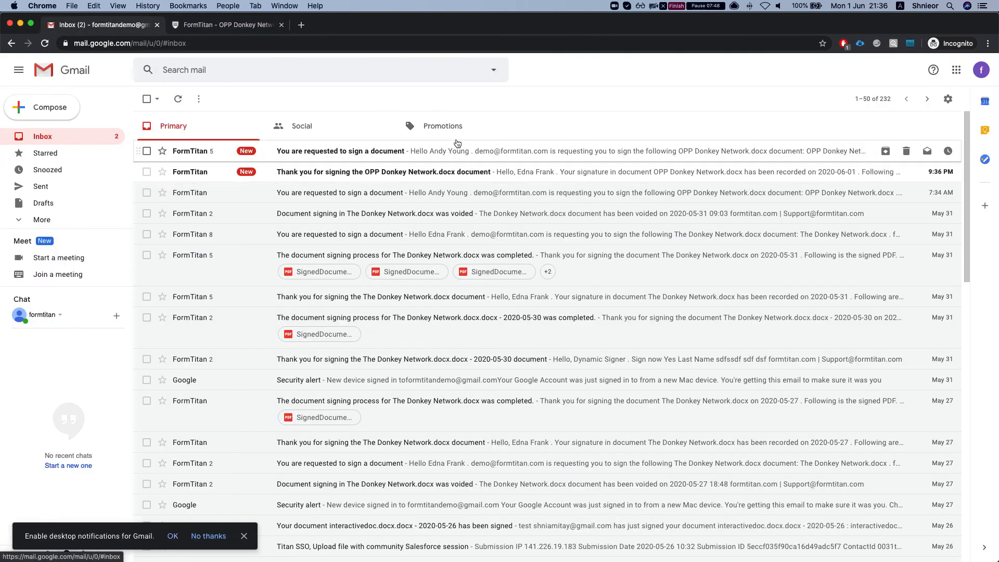
{"action": "left_click", "coordinate": [340, 151]}
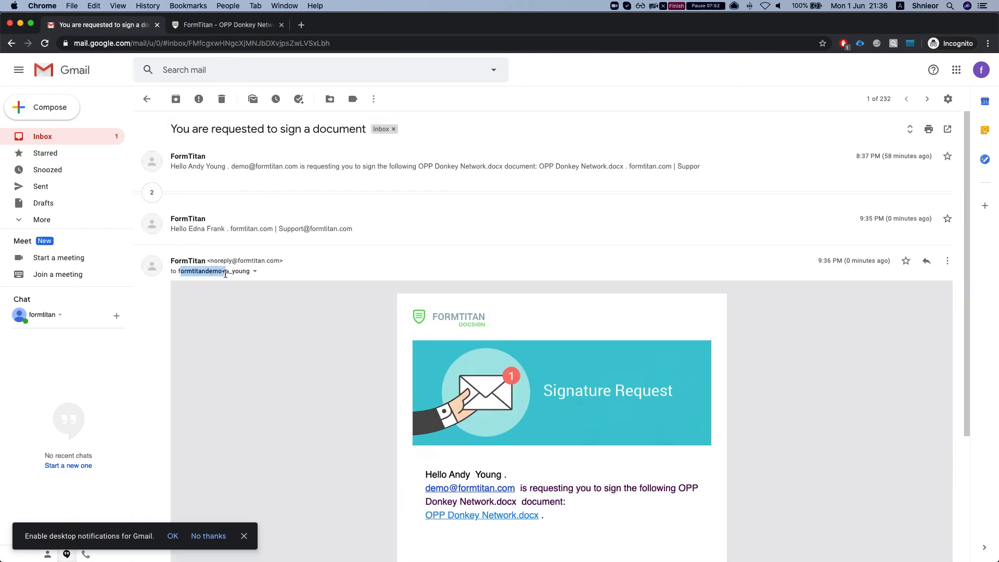
{"action": "scroll", "scroll_direction": "down", "scroll_amount": 3}
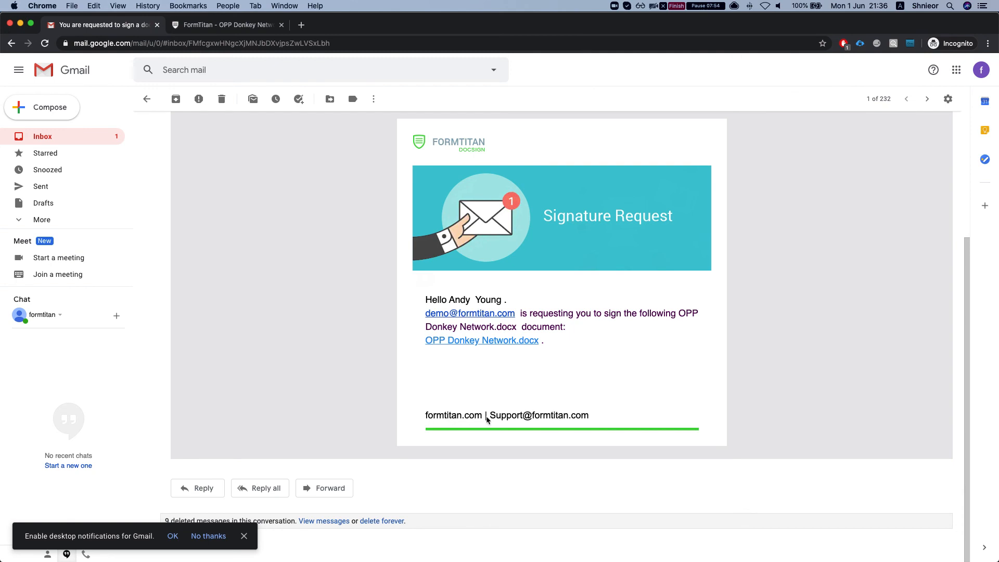
{"action": "left_click", "coordinate": [482, 339]}
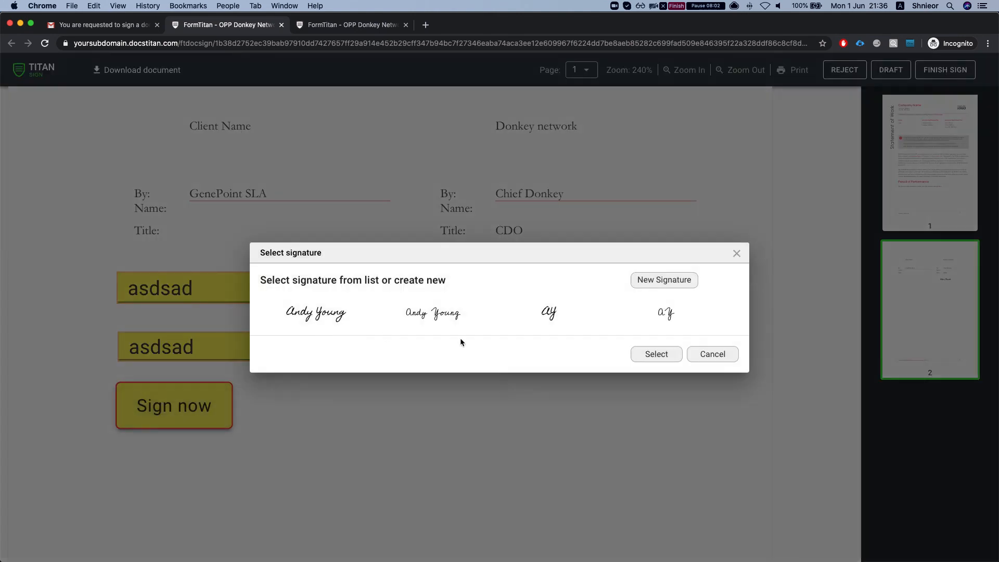
{"action": "left_click", "coordinate": [314, 312]}
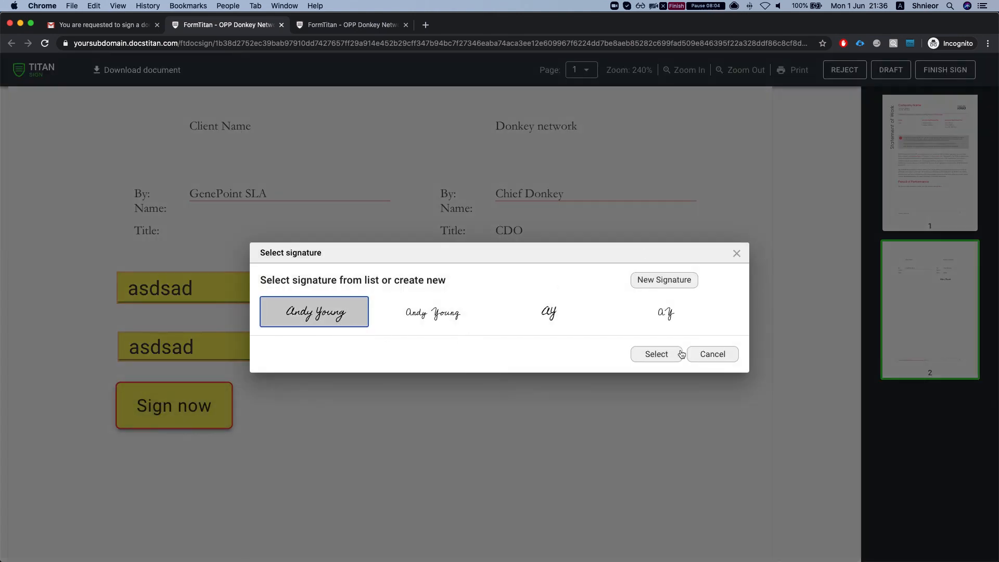
{"action": "left_click", "coordinate": [664, 279]}
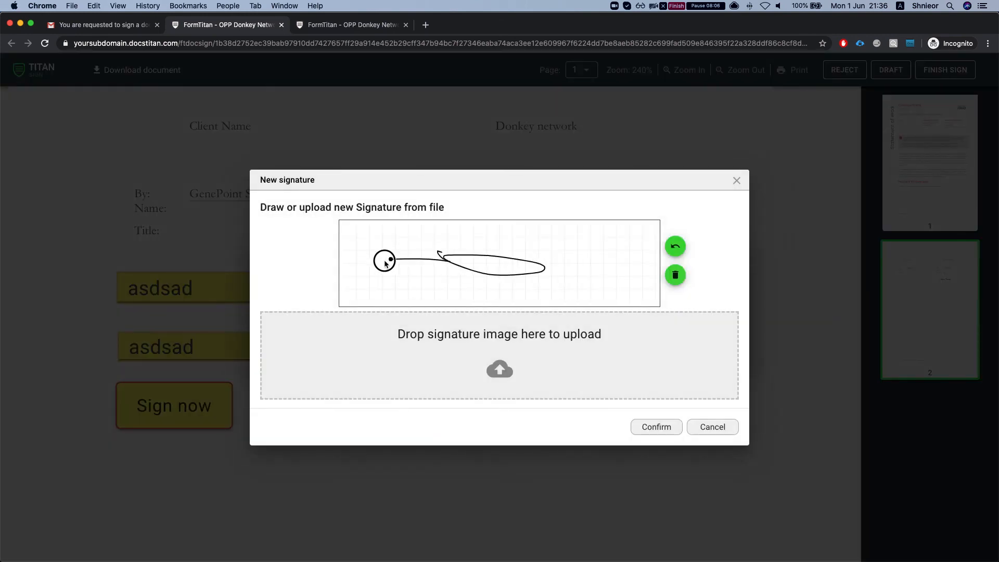
{"action": "left_click", "coordinate": [656, 427]}
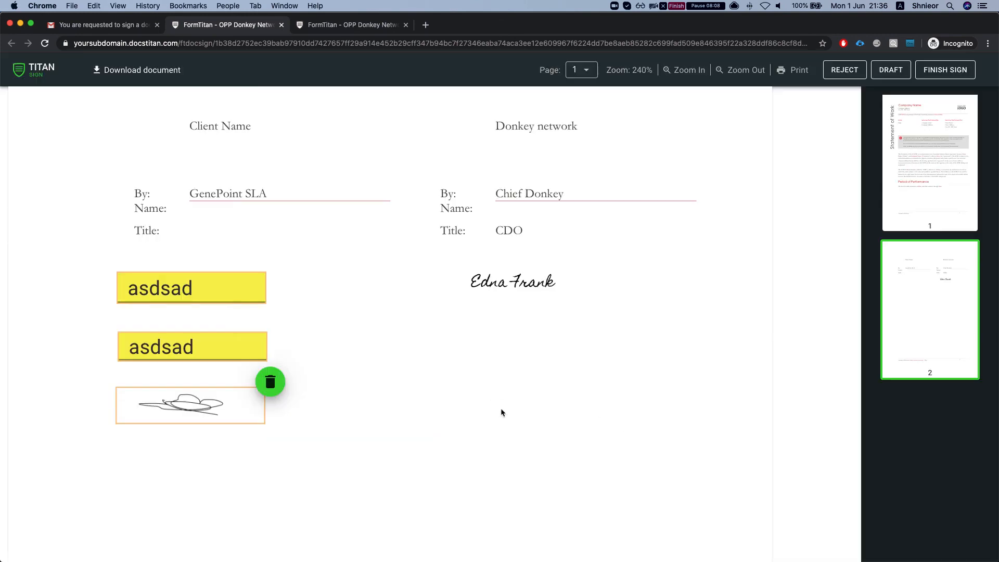
{"action": "left_click", "coordinate": [945, 69]}
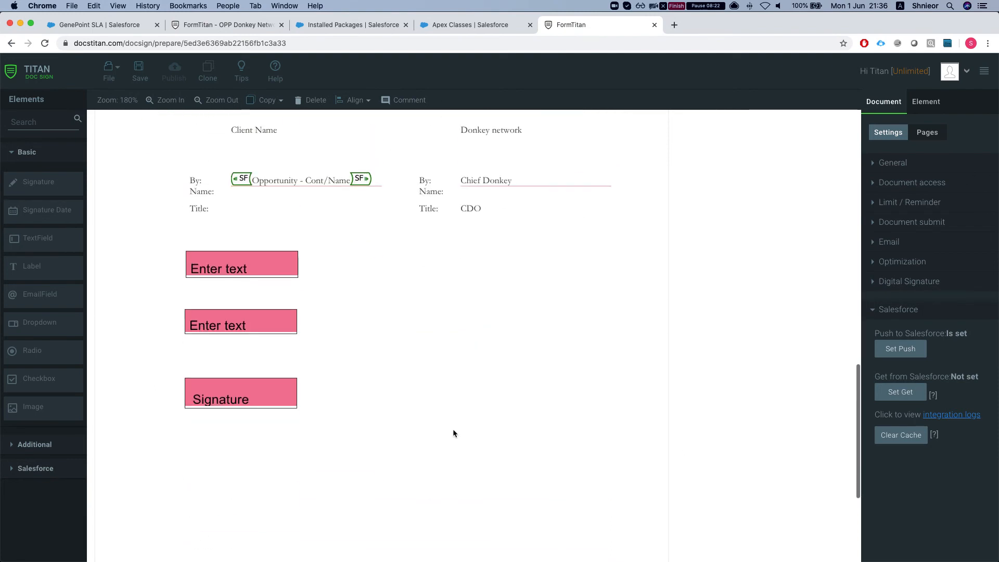
Enable DOCX download in the Custom view document access settings, then close the options.
{"action": "scroll", "scroll_direction": "down", "scroll_amount": 3}
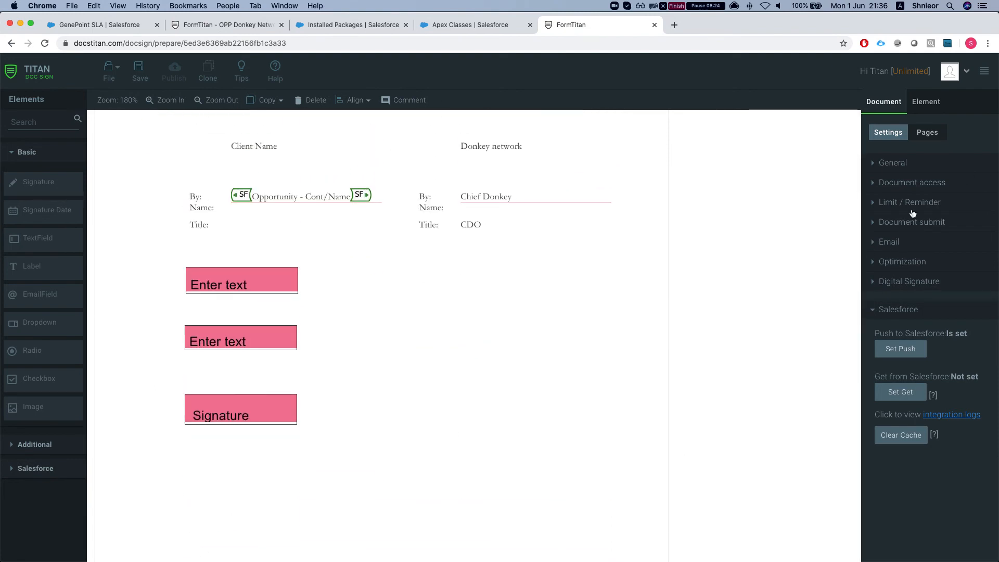
{"action": "left_click", "coordinate": [911, 182]}
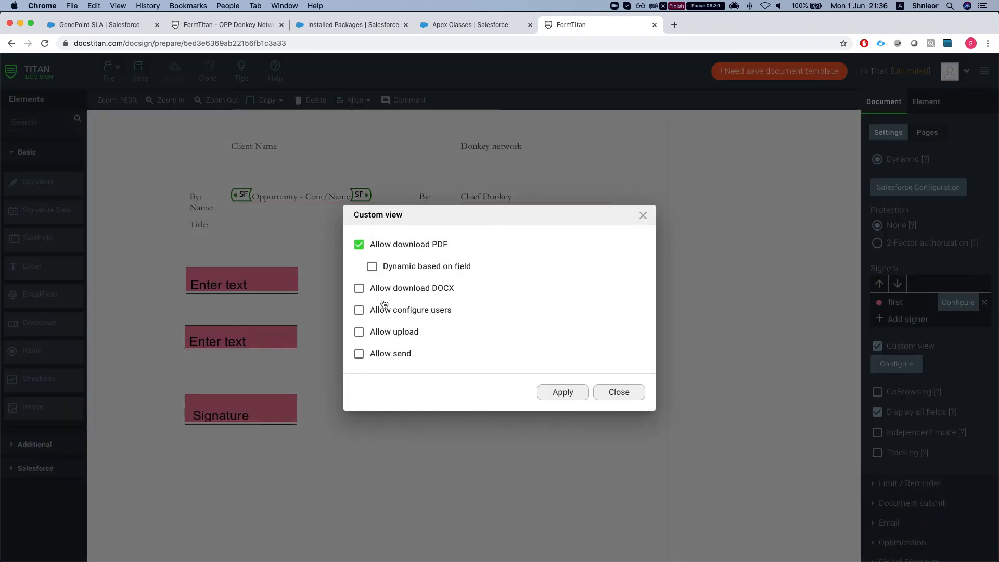
{"action": "left_click", "coordinate": [358, 310]}
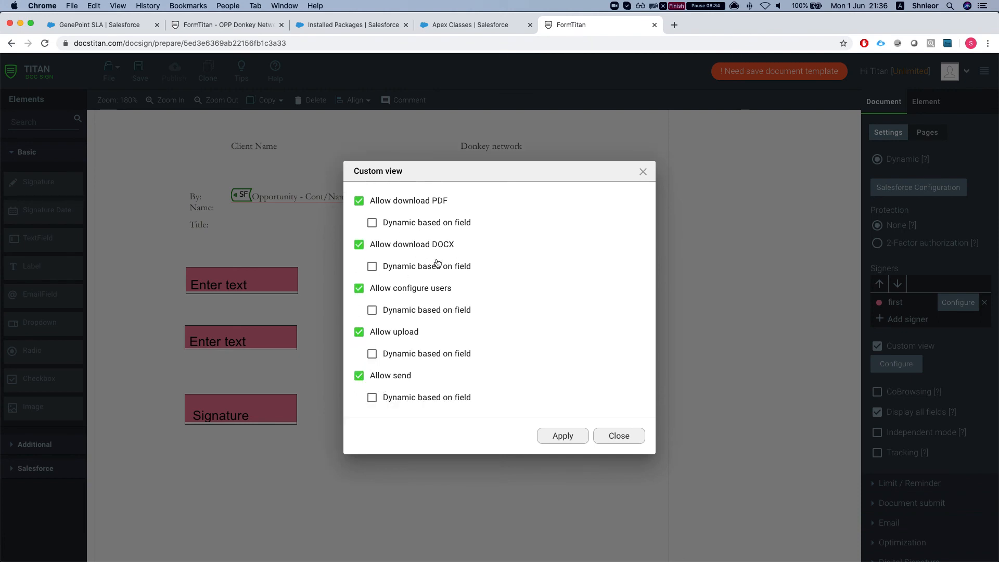
{"action": "mouse_move", "coordinate": [398, 342]}
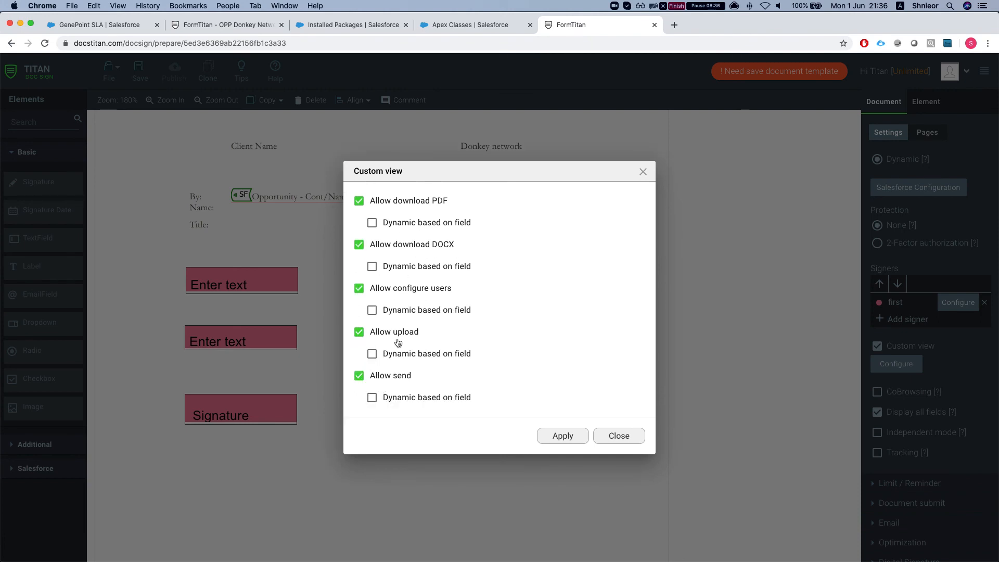
{"action": "mouse_move", "coordinate": [432, 191]}
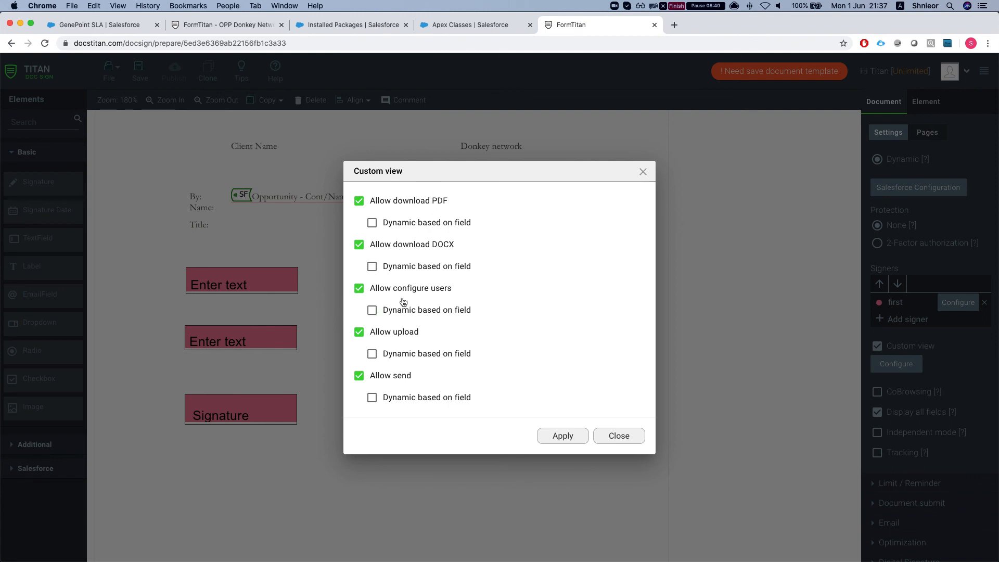
{"action": "mouse_move", "coordinate": [407, 348]}
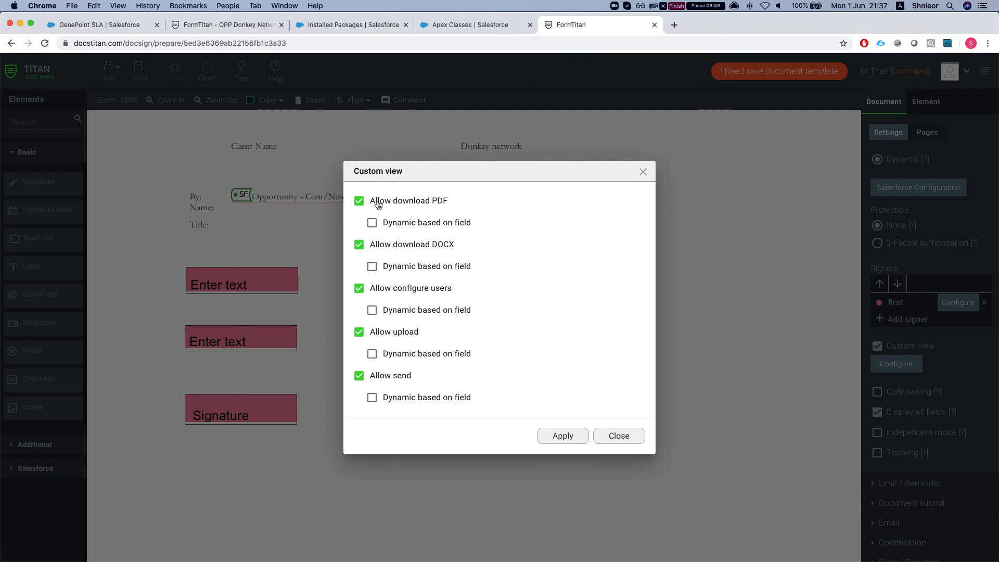
{"action": "mouse_move", "coordinate": [383, 212]}
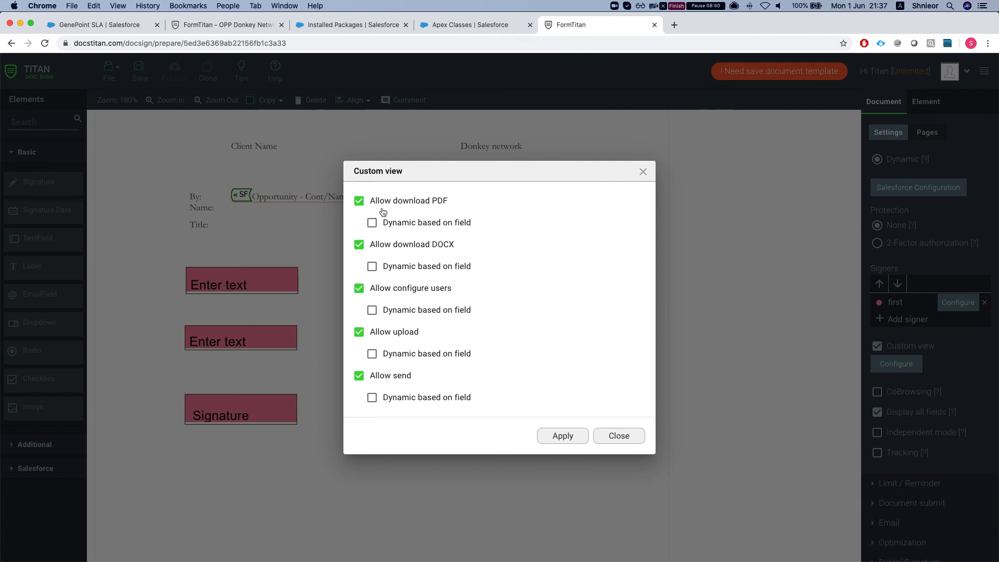
{"action": "mouse_move", "coordinate": [393, 208]}
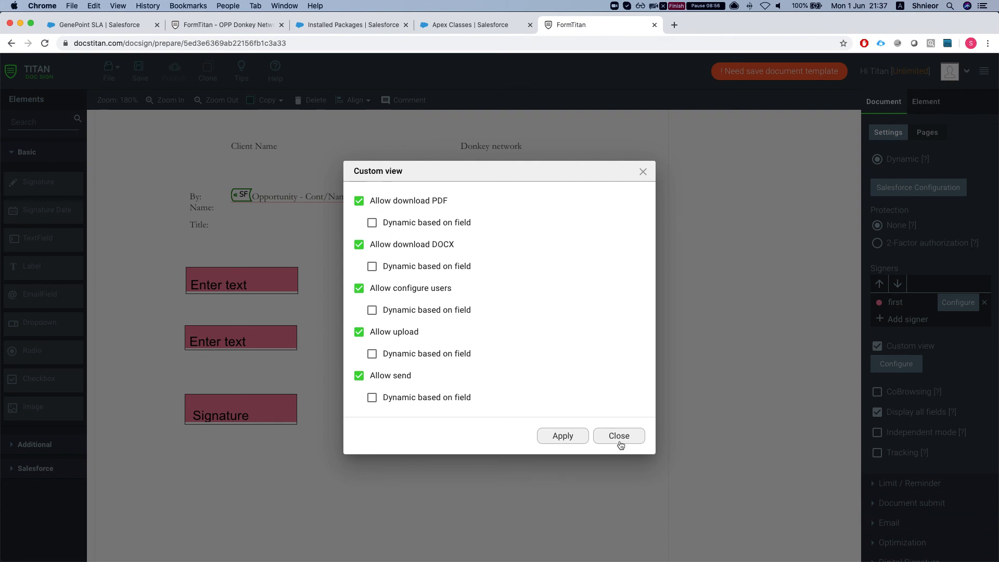
{"action": "left_click", "coordinate": [619, 435]}
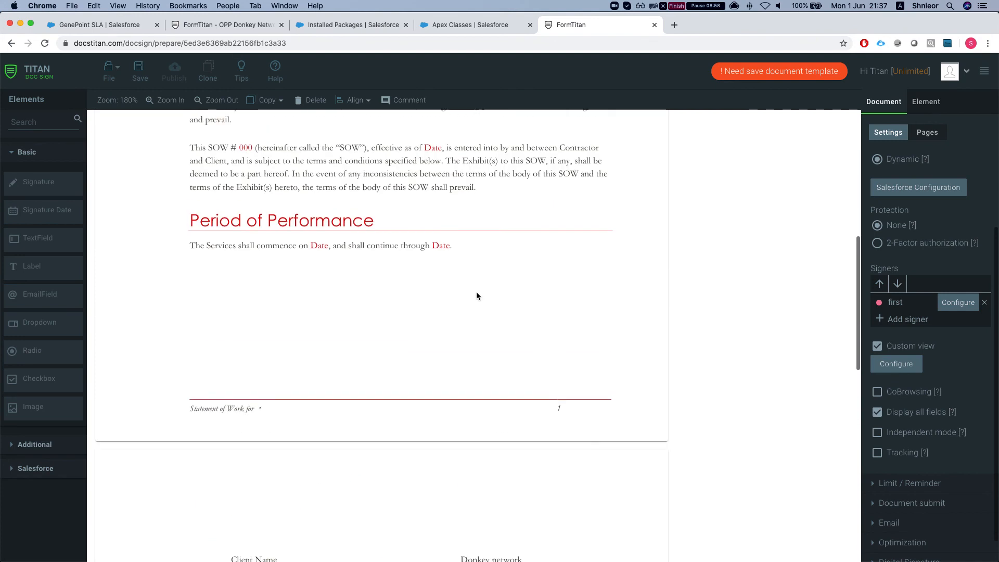
{"action": "left_click", "coordinate": [98, 25]}
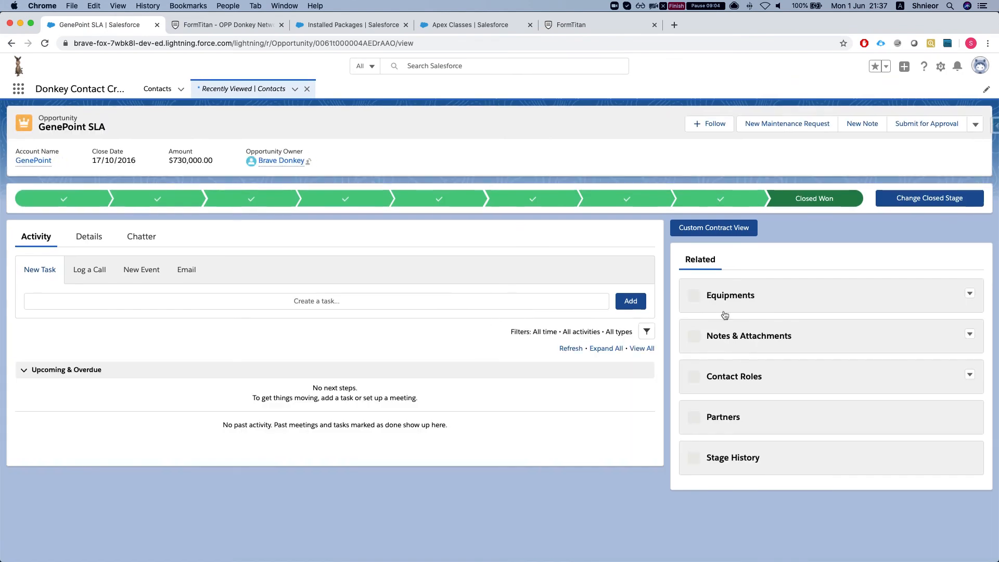
Preview SignedForm.pdf from the GenePoint SLA opportunity's Notes & Attachments.
{"action": "scroll", "scroll_direction": "down", "scroll_amount": 3}
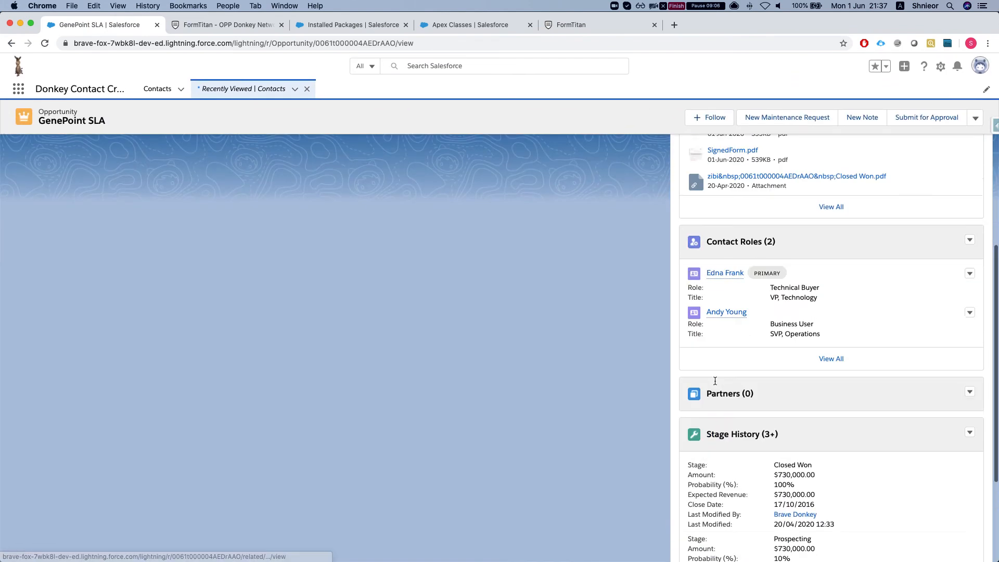
{"action": "left_click", "coordinate": [732, 150]}
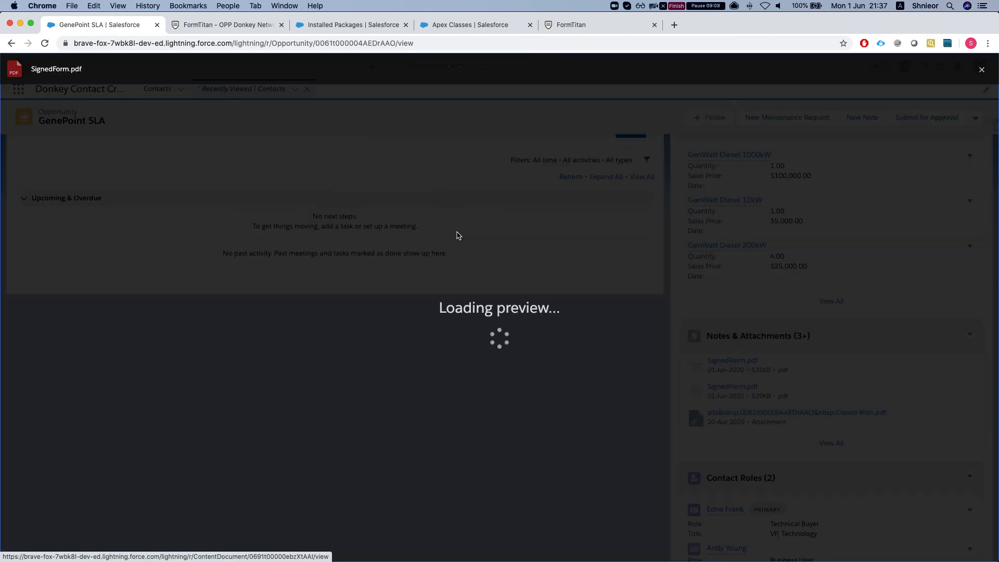